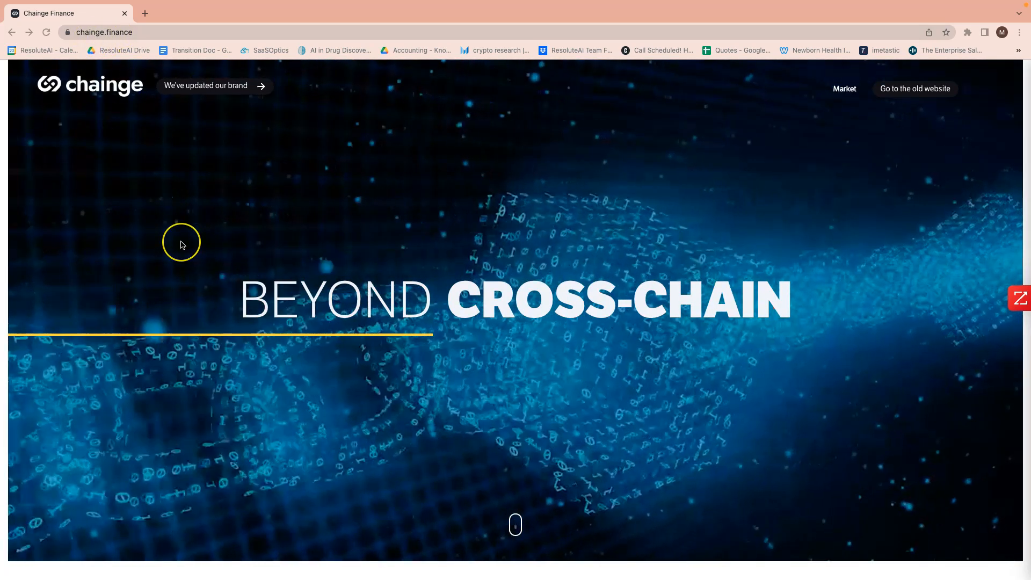
# Scroll the homepage from the Beyond Cross-Chain banner to 'Explore your very own Home of DeFi'.
pyautogui.scroll(-3)
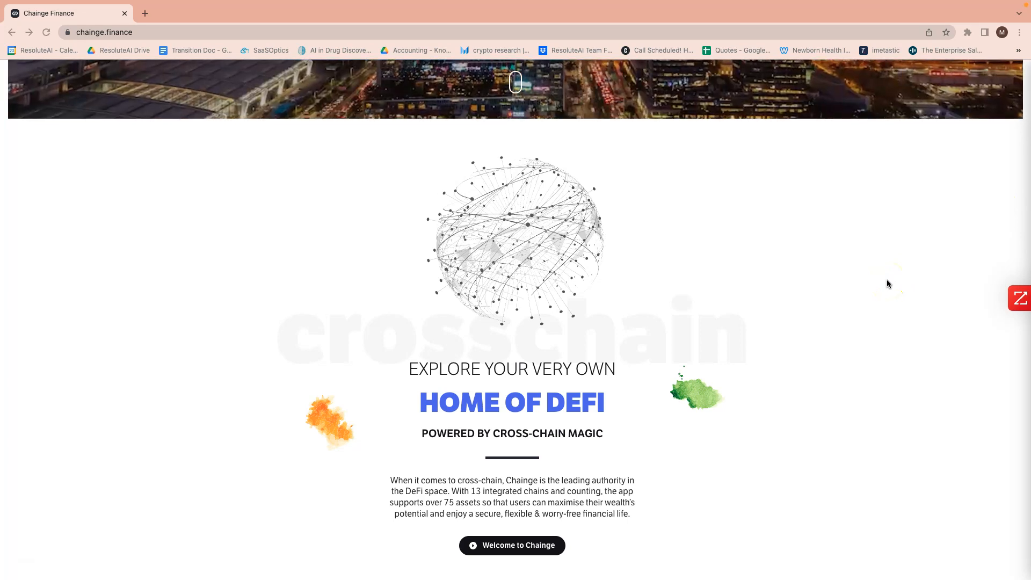
pyautogui.scroll(-3)
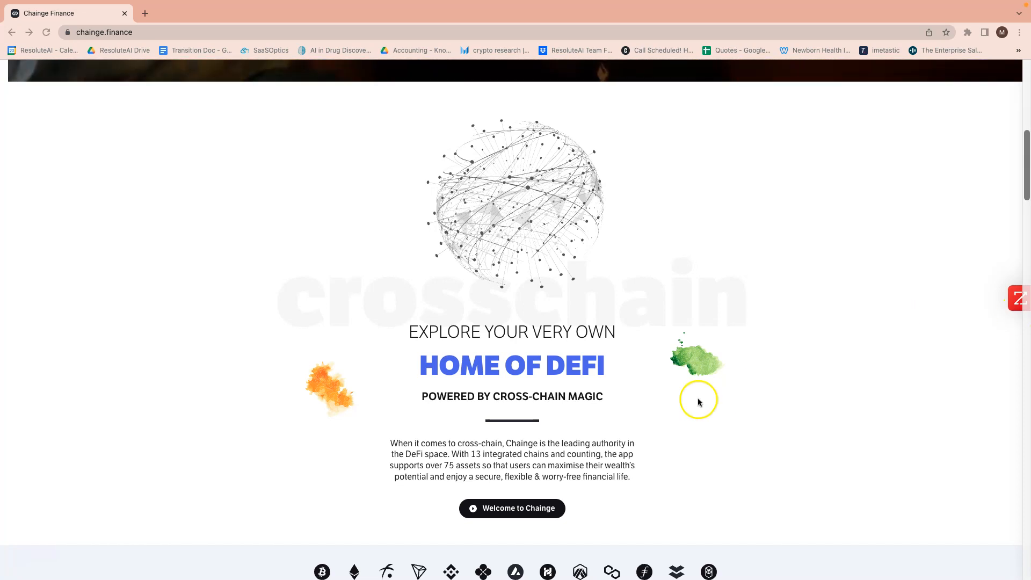
# Scroll past 'Download the Chainge app' and the stats row to 'Setup a secure wallet in an instant'.
pyautogui.scroll(-3)
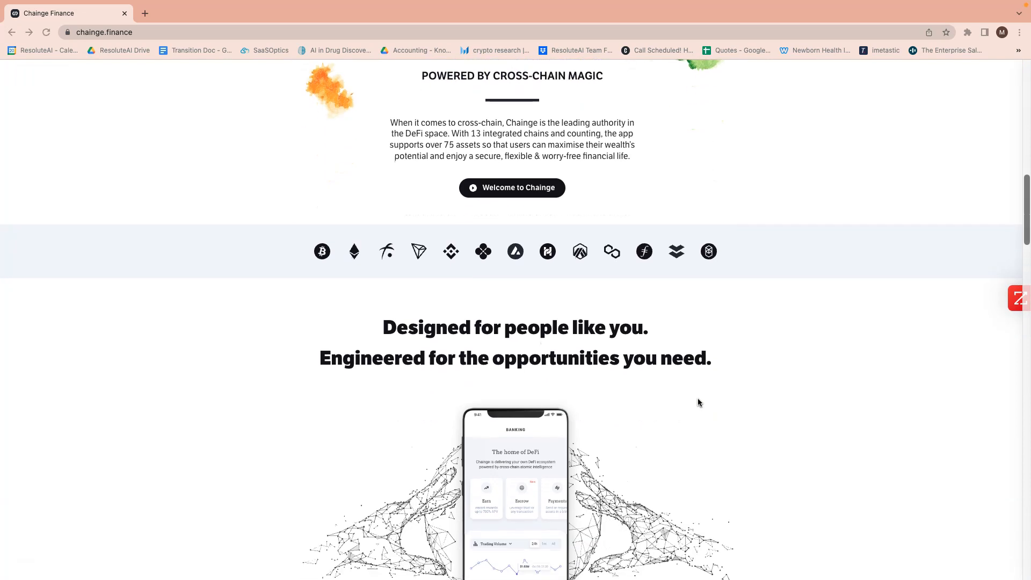
pyautogui.scroll(-3)
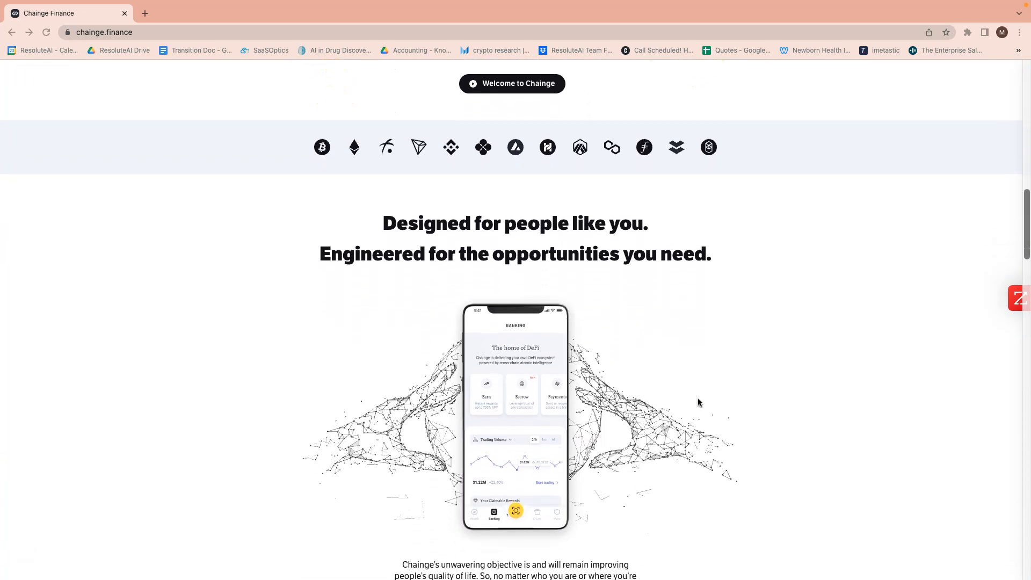
pyautogui.scroll(-3)
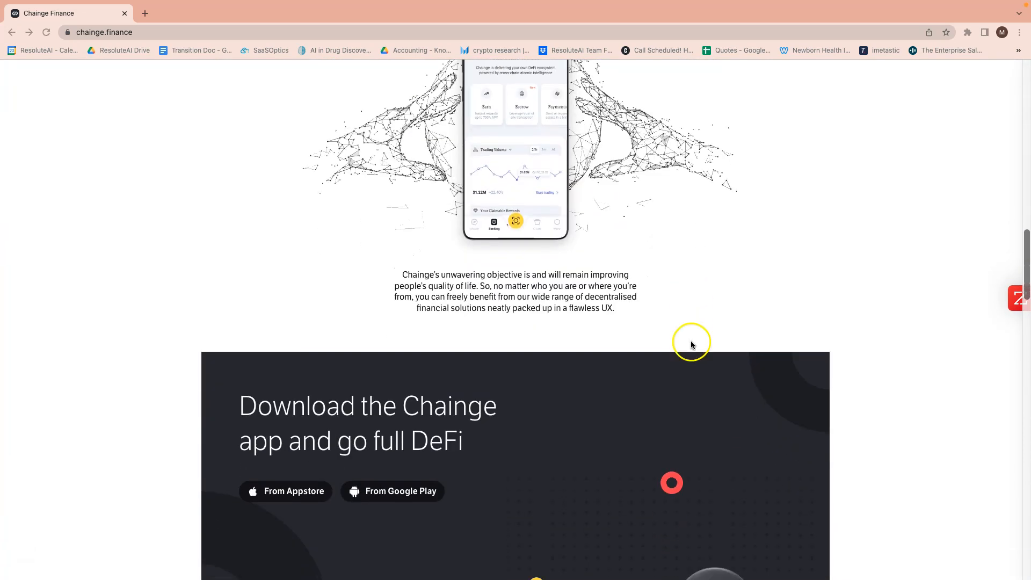
pyautogui.moveTo(415, 491)
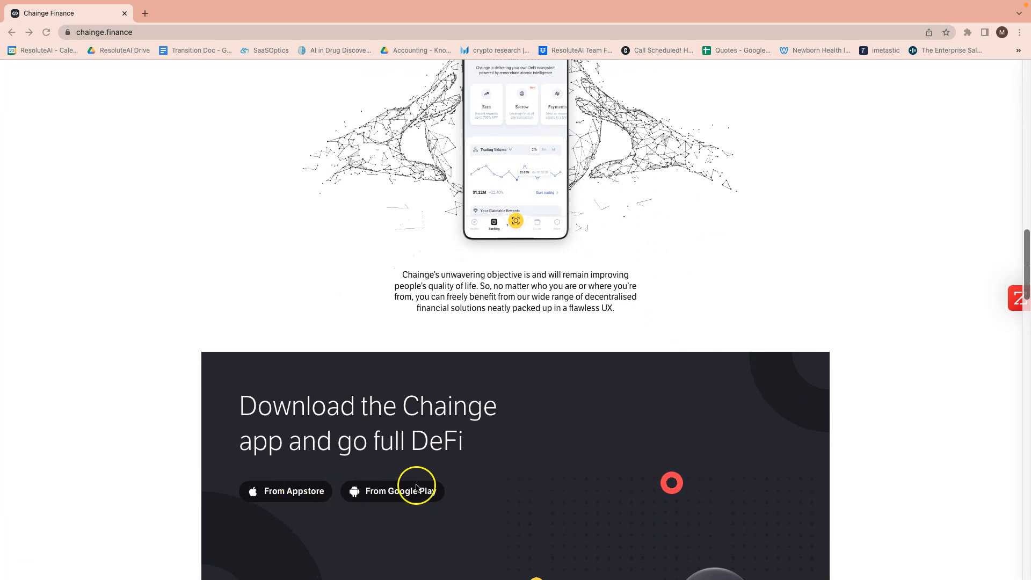
pyautogui.scroll(3)
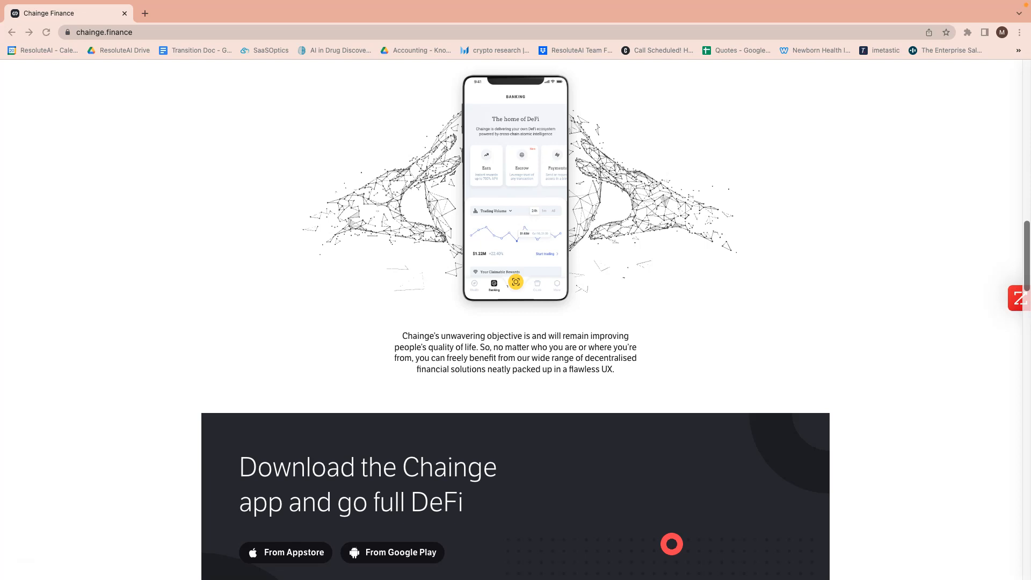
pyautogui.scroll(-3)
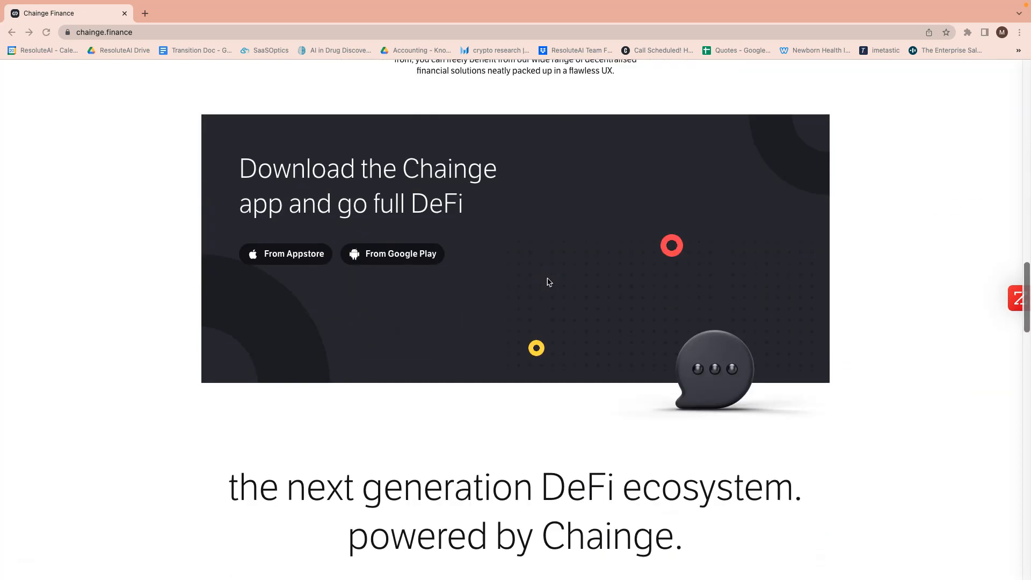
pyautogui.scroll(-3)
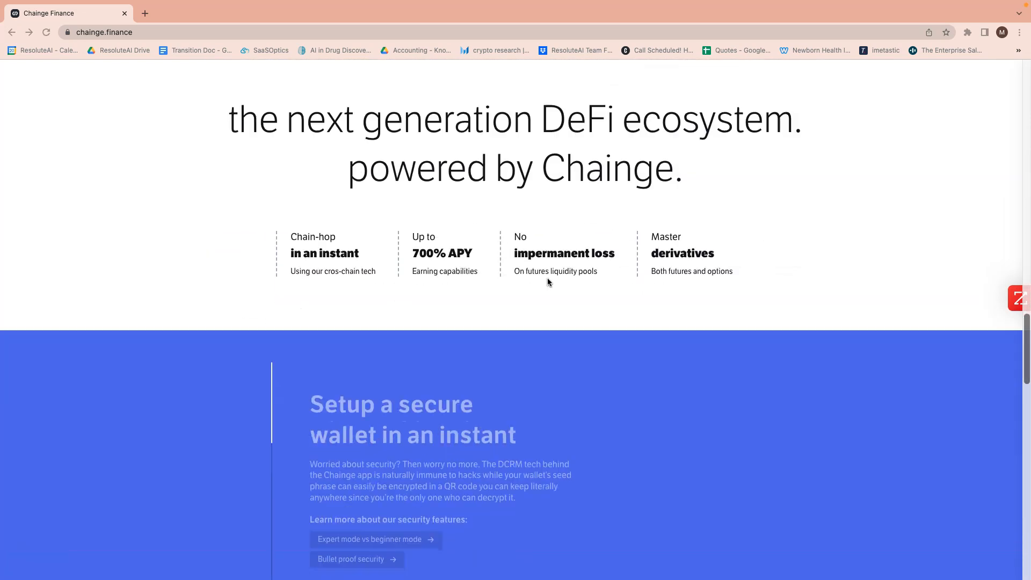
pyautogui.scroll(-3)
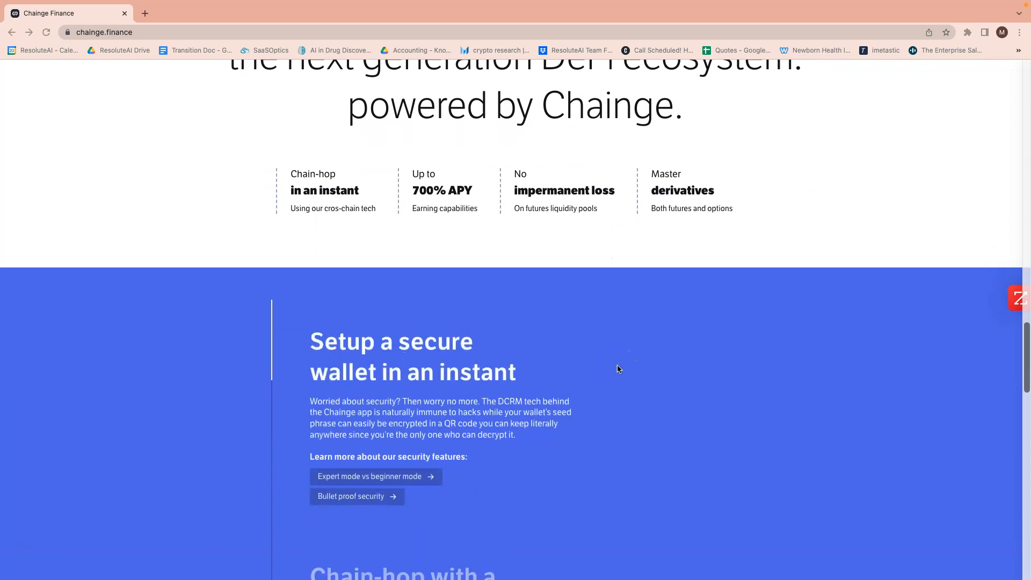
# Scroll below the secure wallet section to the 'Chain-hop with a couple of taps' section.
pyautogui.scroll(-3)
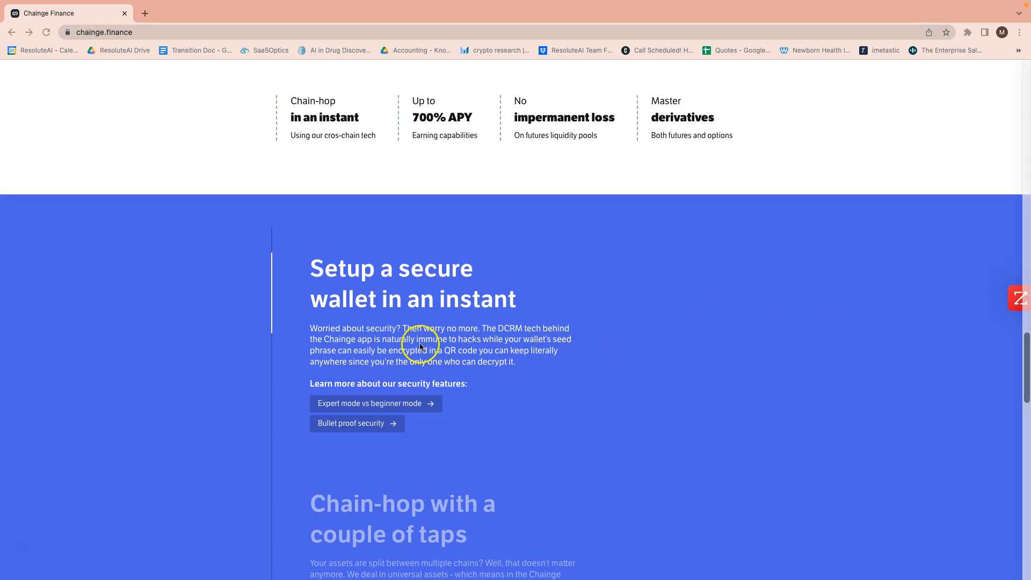
pyautogui.scroll(-3)
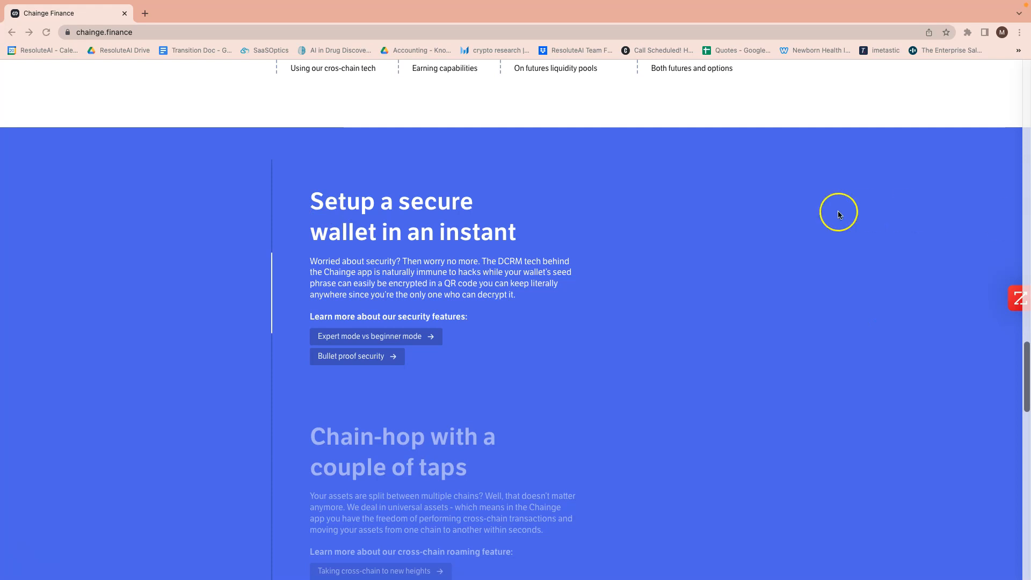
pyautogui.moveTo(741, 305)
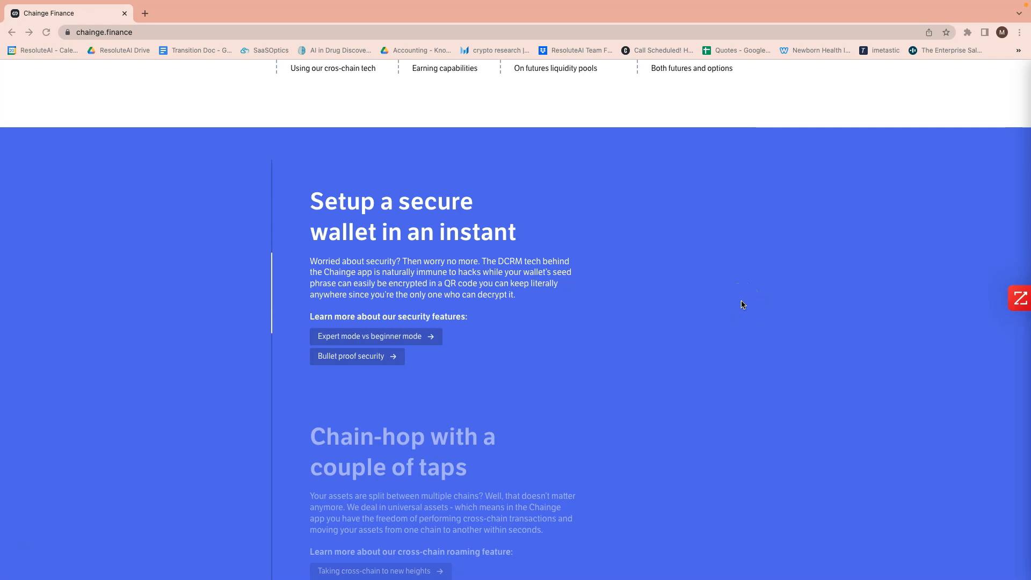
pyautogui.scroll(-3)
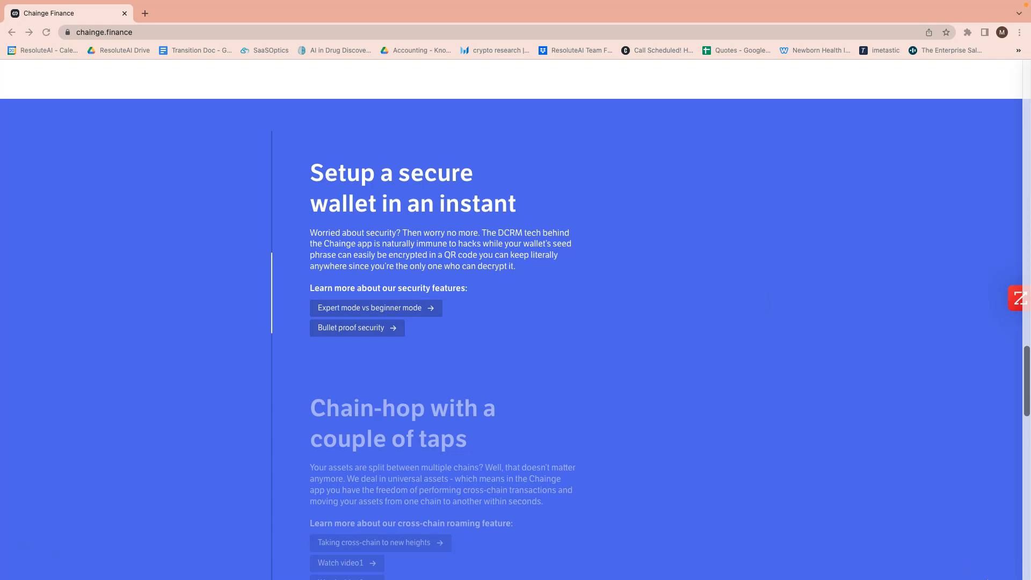
pyautogui.moveTo(1004, 375)
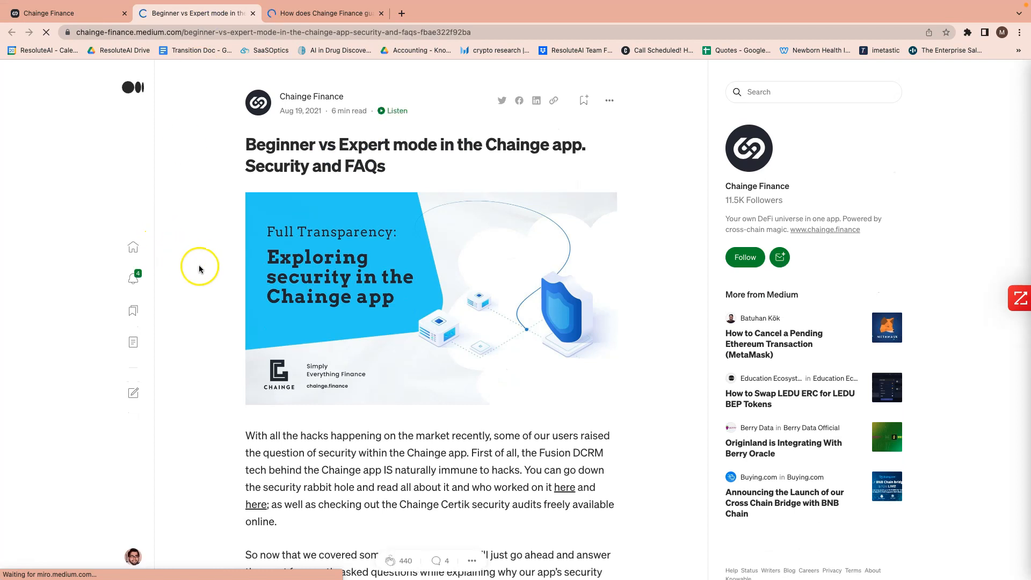
# Scroll the Beginner vs Expert mode article past the beginner FAQs to 'Expert mode'.
pyautogui.scroll(-3)
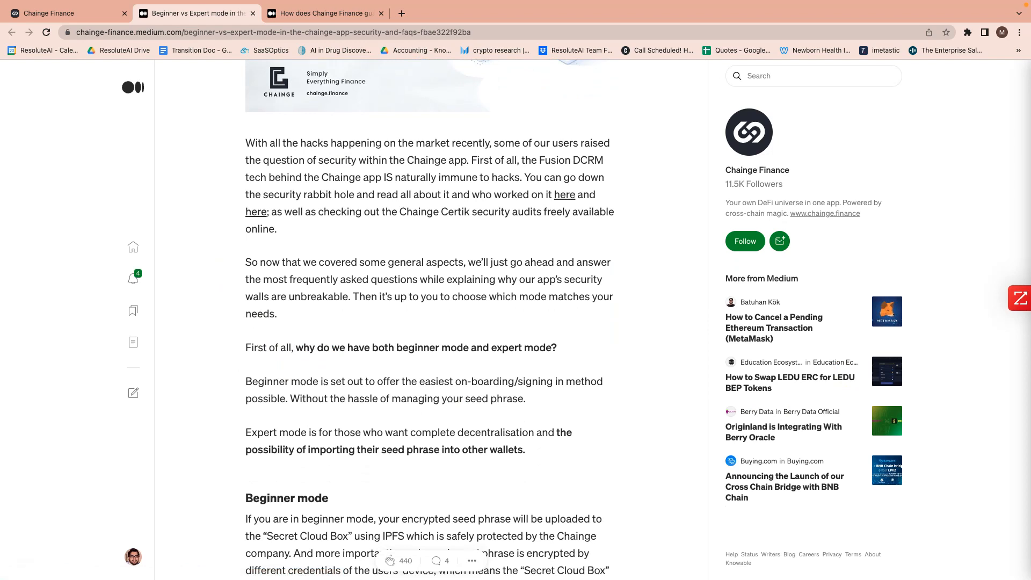
pyautogui.scroll(-3)
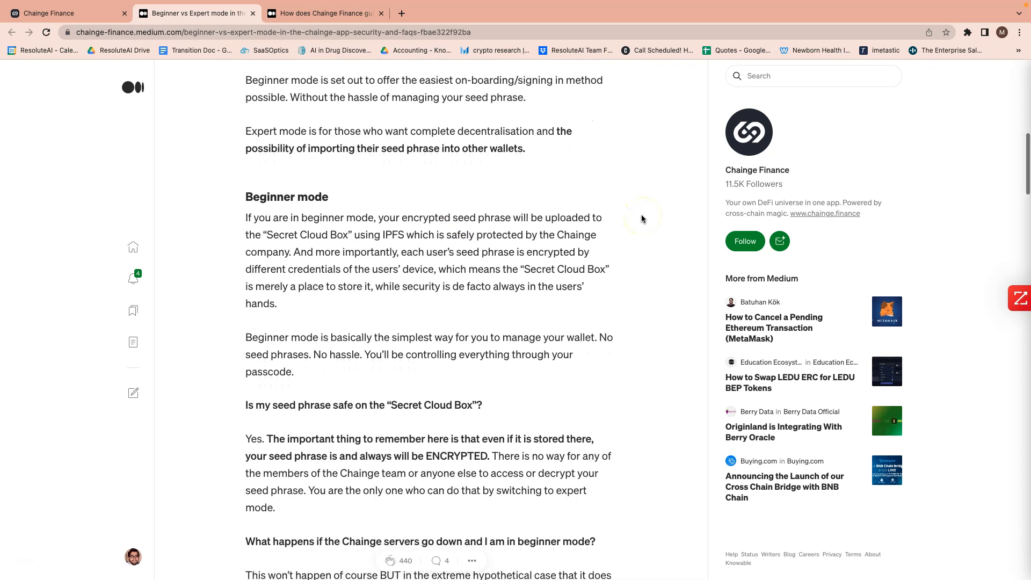
pyautogui.scroll(-3)
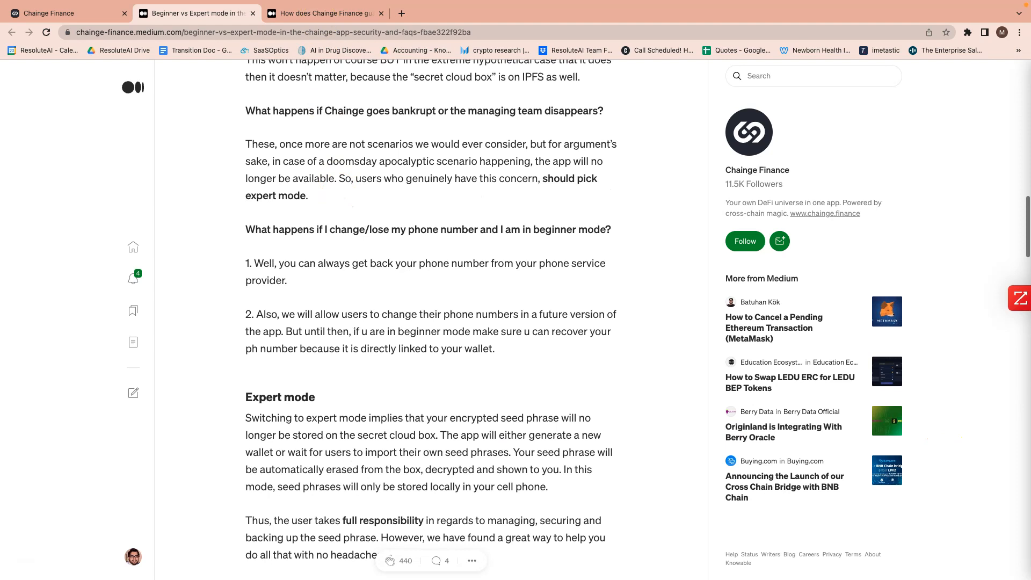
pyautogui.click(322, 13)
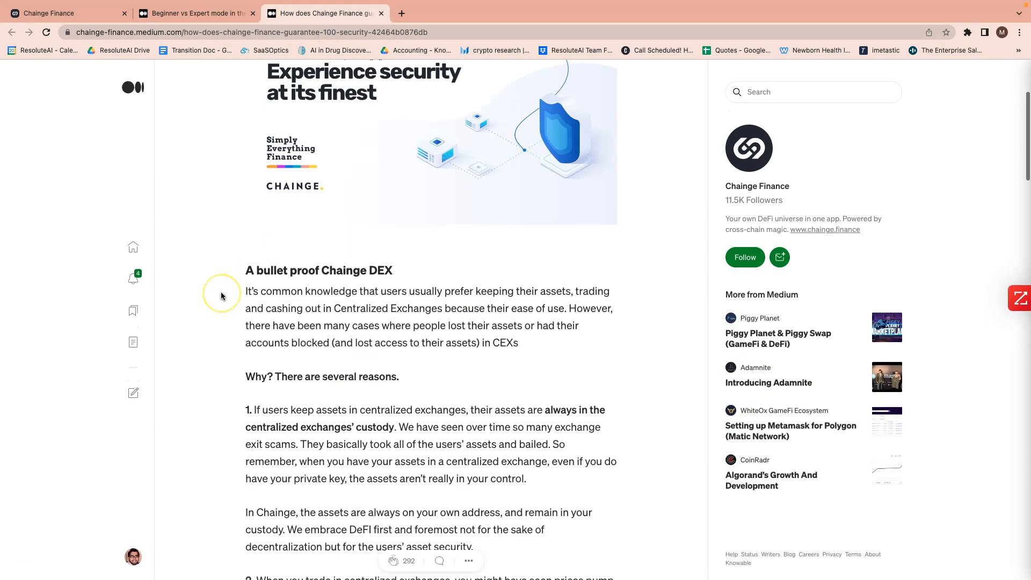
pyautogui.scroll(-3)
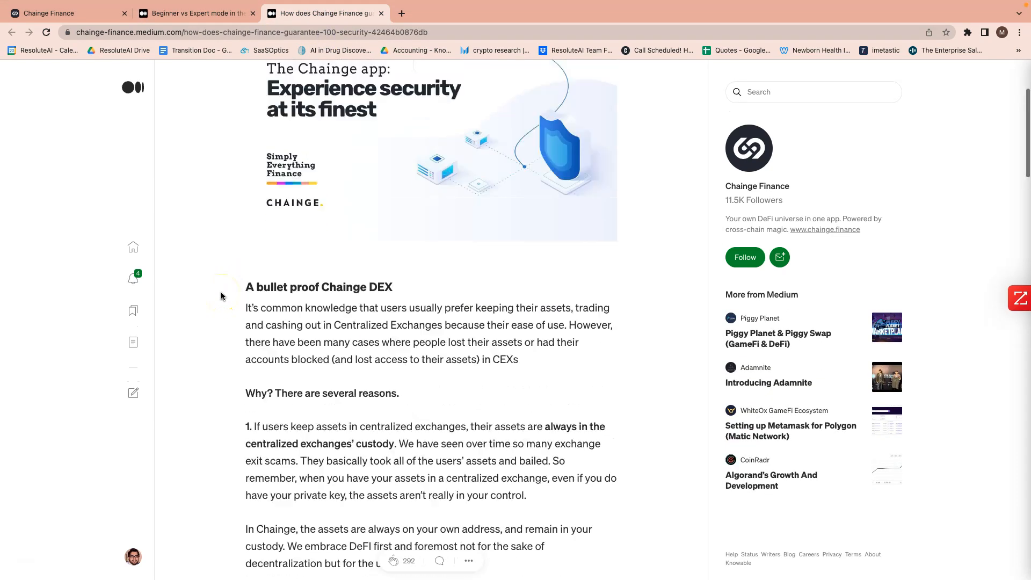
pyautogui.scroll(-3)
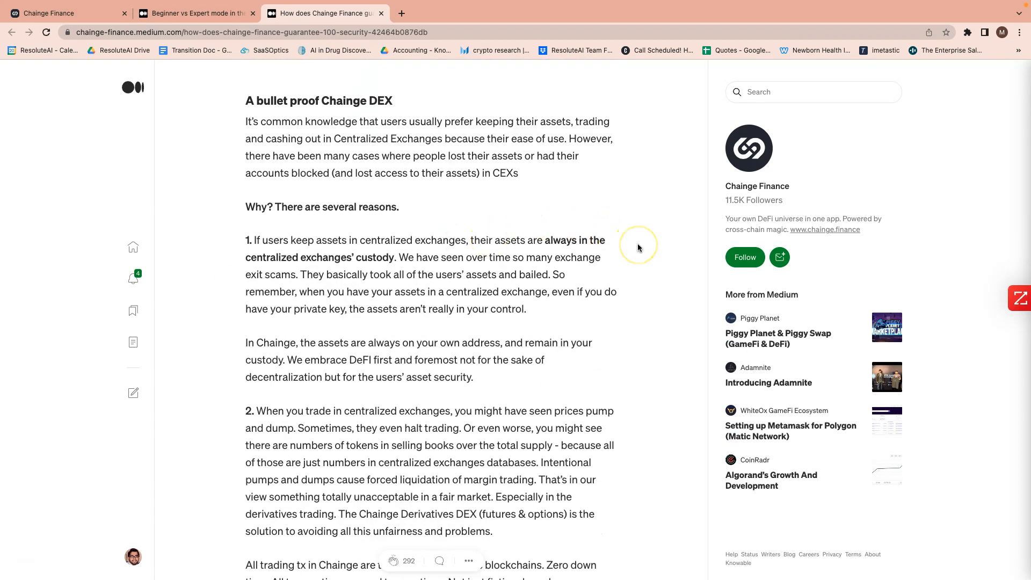
pyautogui.scroll(-3)
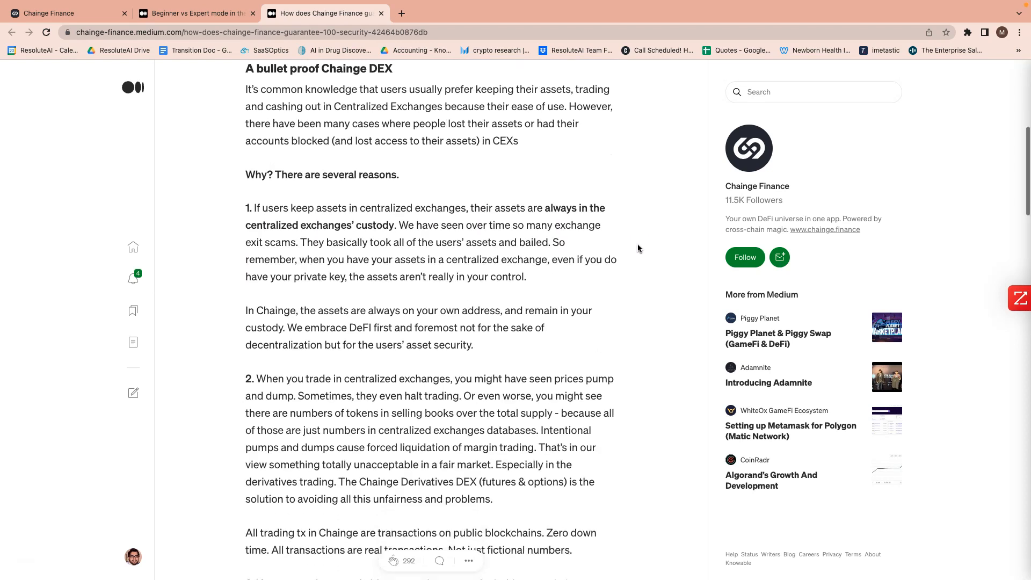
pyautogui.scroll(-3)
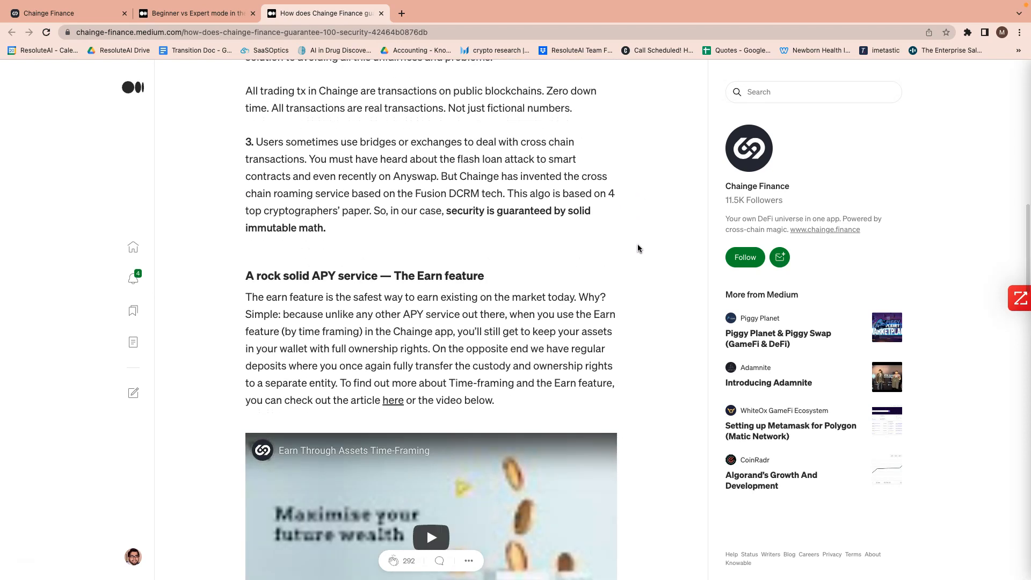
pyautogui.scroll(-3)
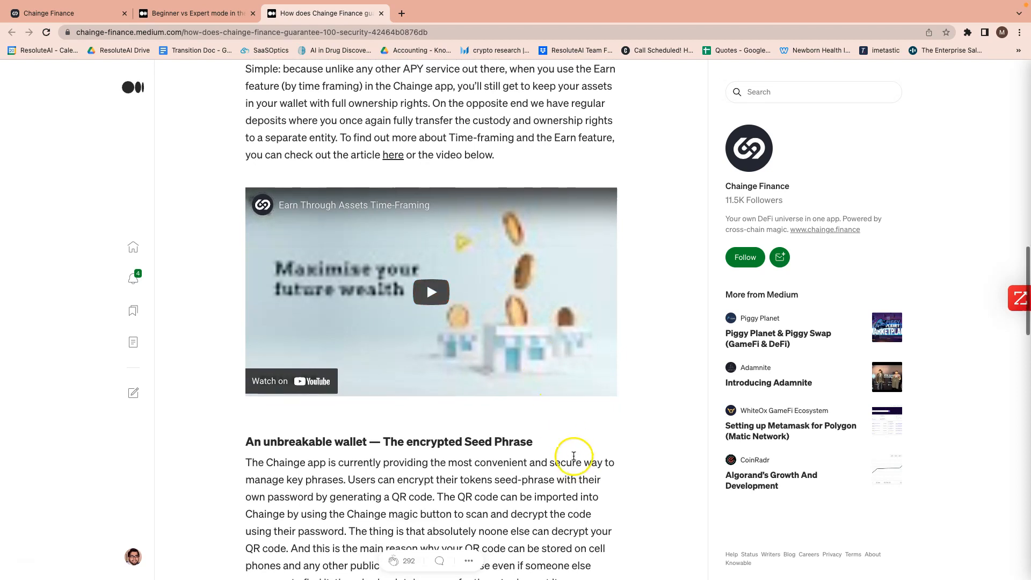
pyautogui.scroll(-3)
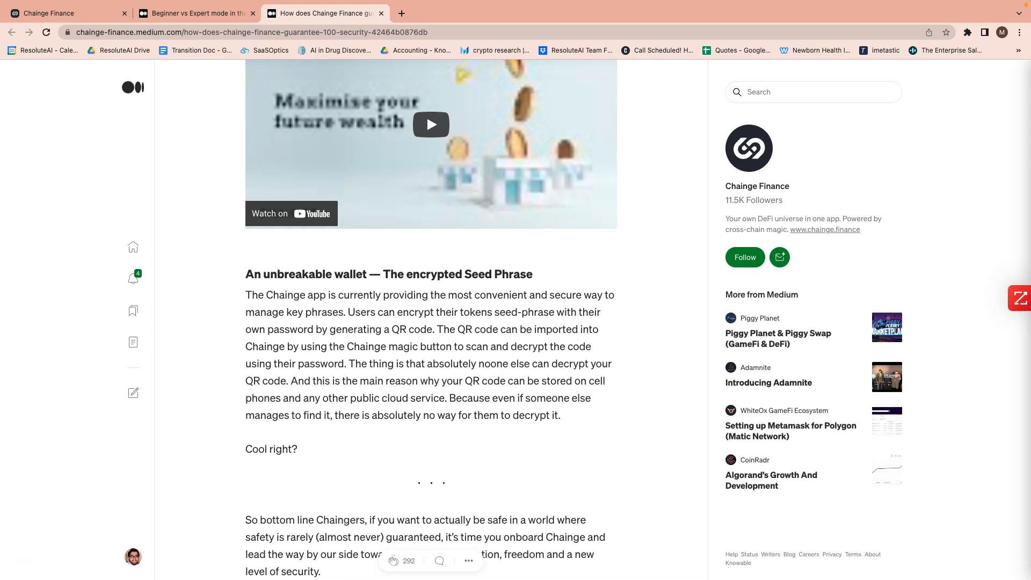
pyautogui.click(195, 13)
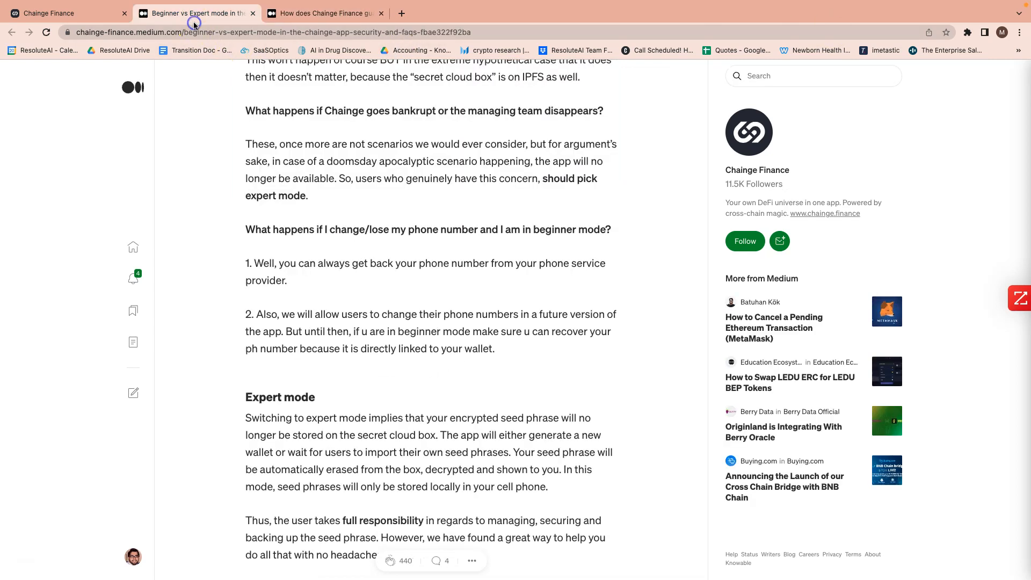
# Return to the Chainge Finance tab and scroll to 'Chain-hop with a couple of taps'.
pyautogui.click(66, 13)
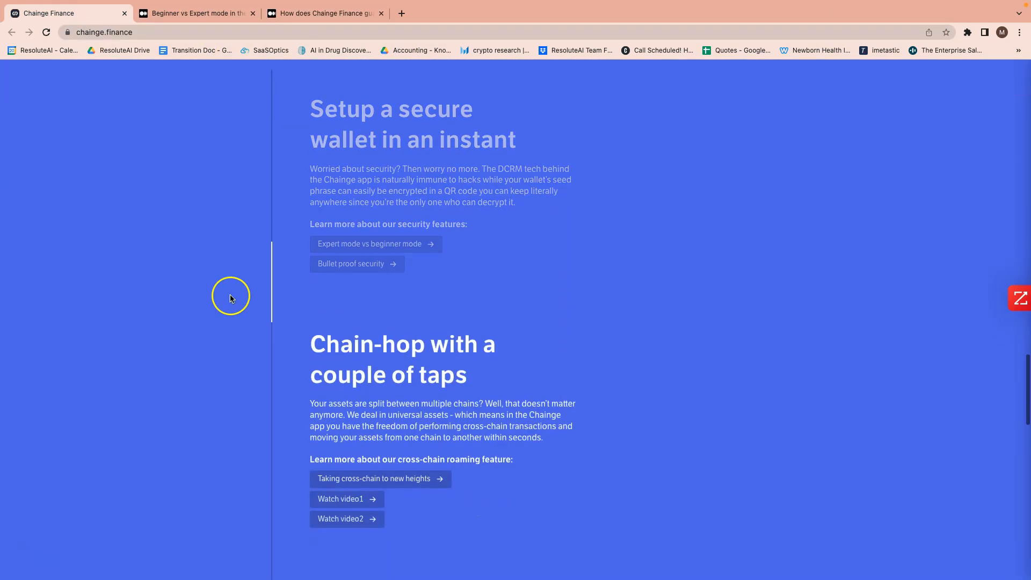
pyautogui.moveTo(264, 302)
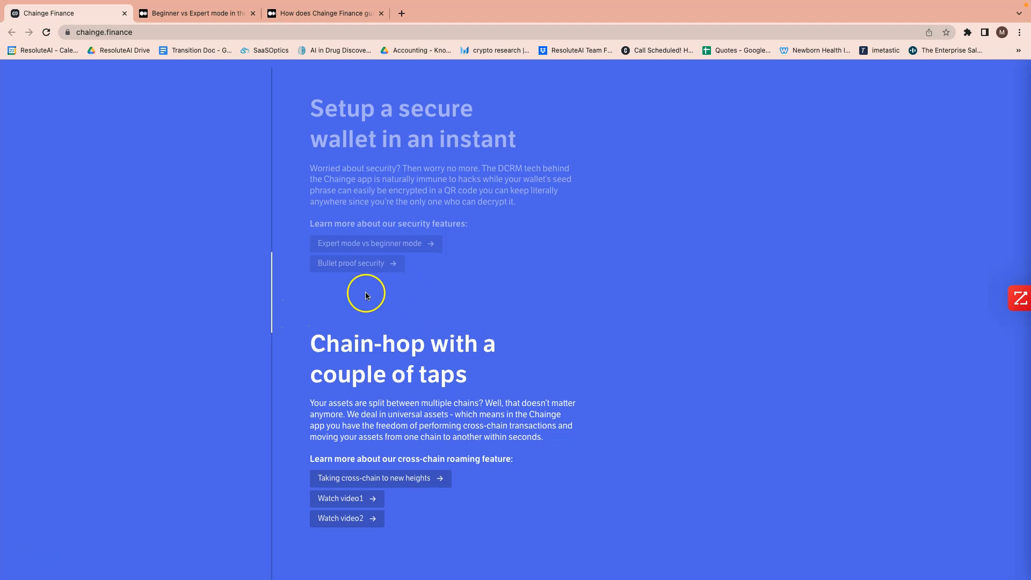
pyautogui.scroll(-3)
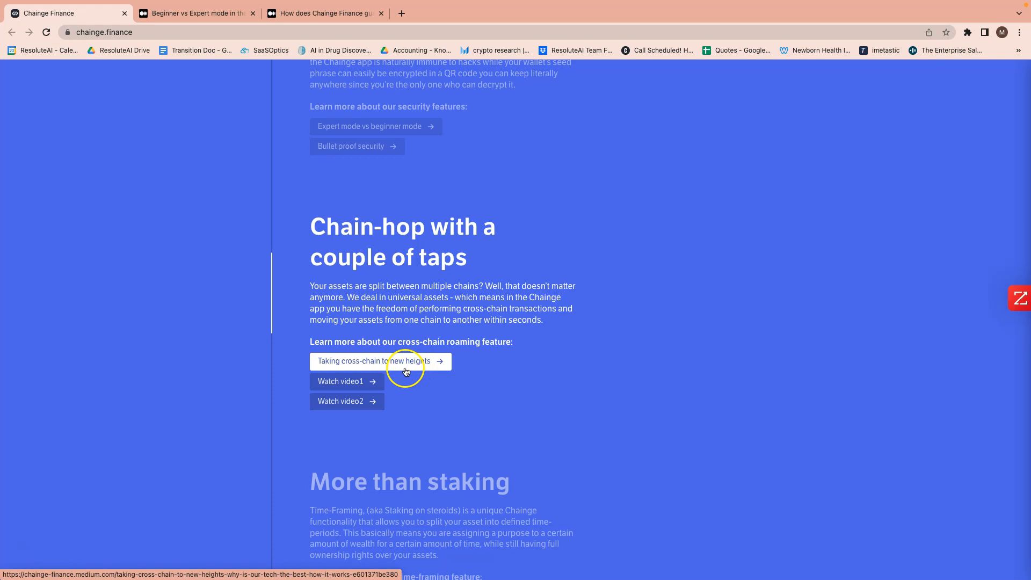
# Open the 'Taking cross-chain to new heights' article in a new tab and start reading.
pyautogui.click(380, 361)
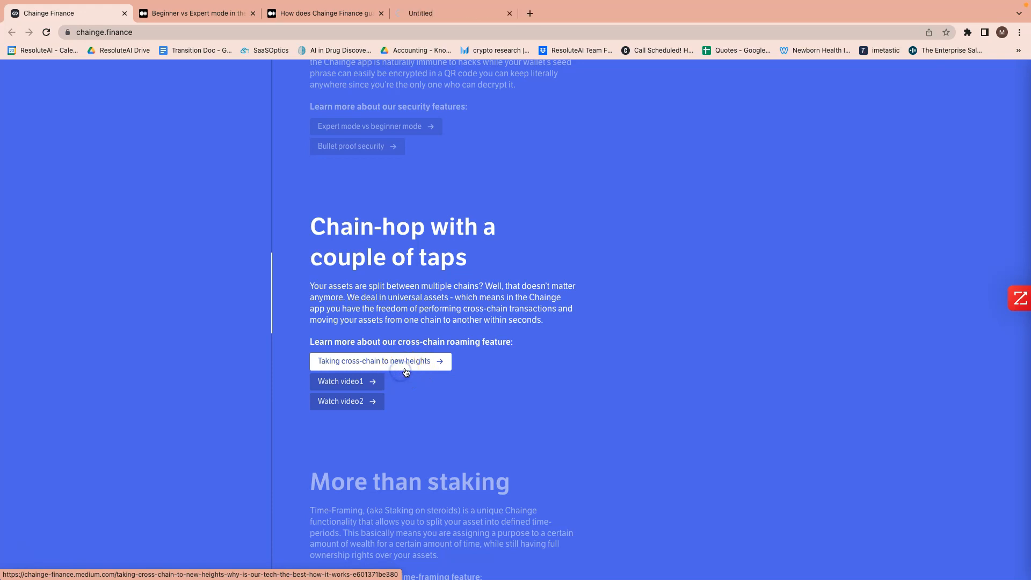
pyautogui.click(380, 361)
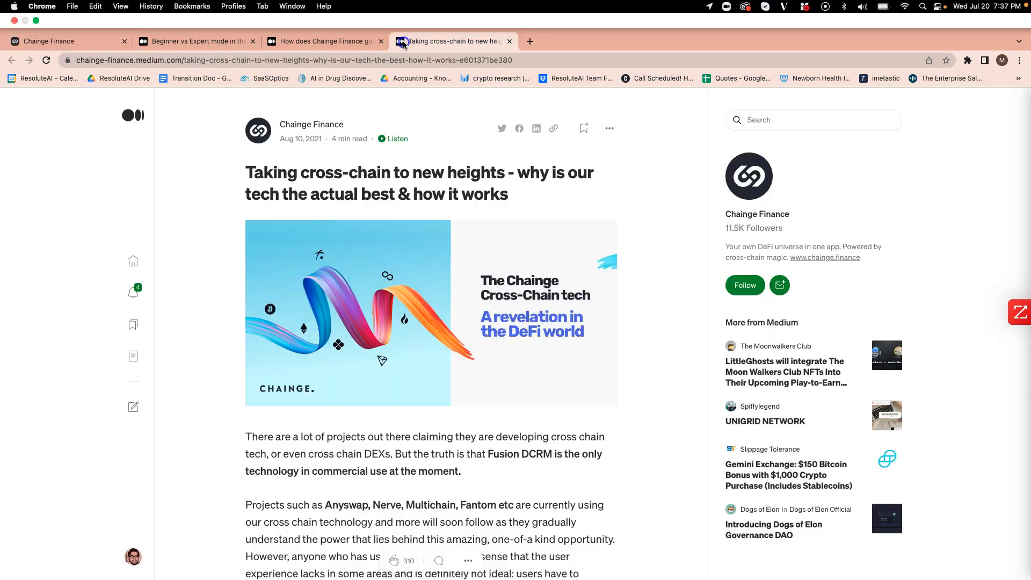
pyautogui.scroll(-3)
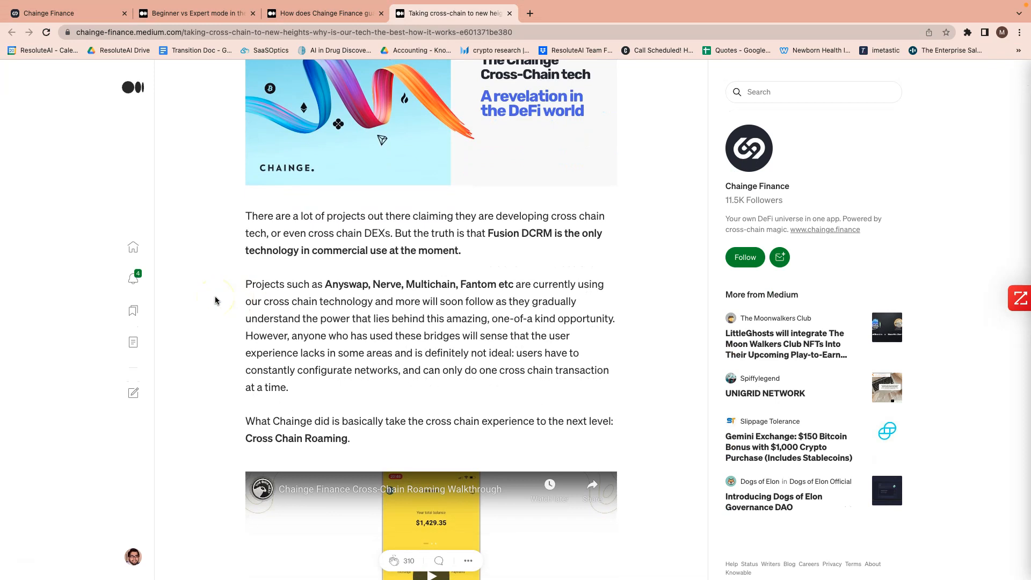
pyautogui.scroll(-3)
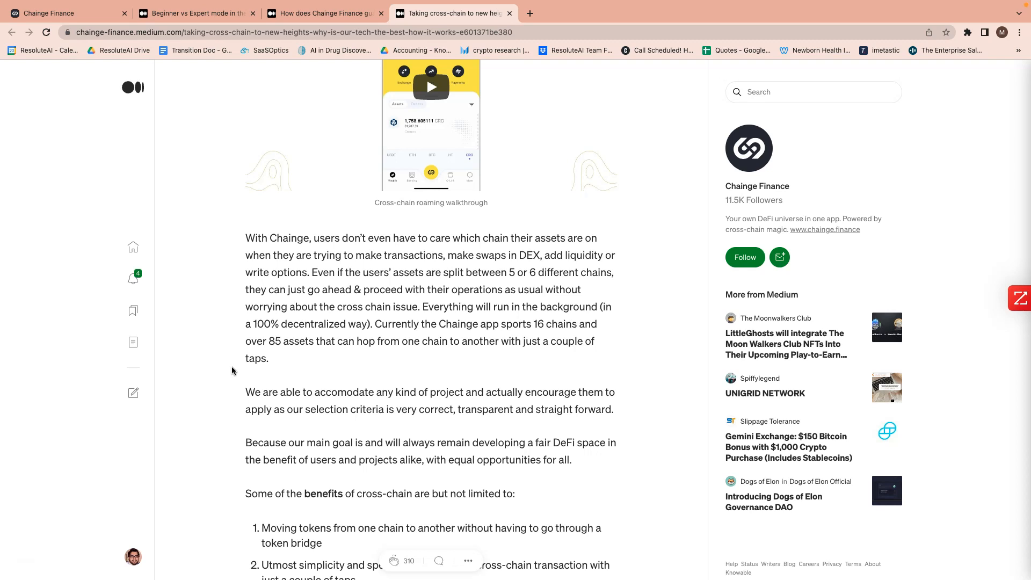
pyautogui.moveTo(227, 300)
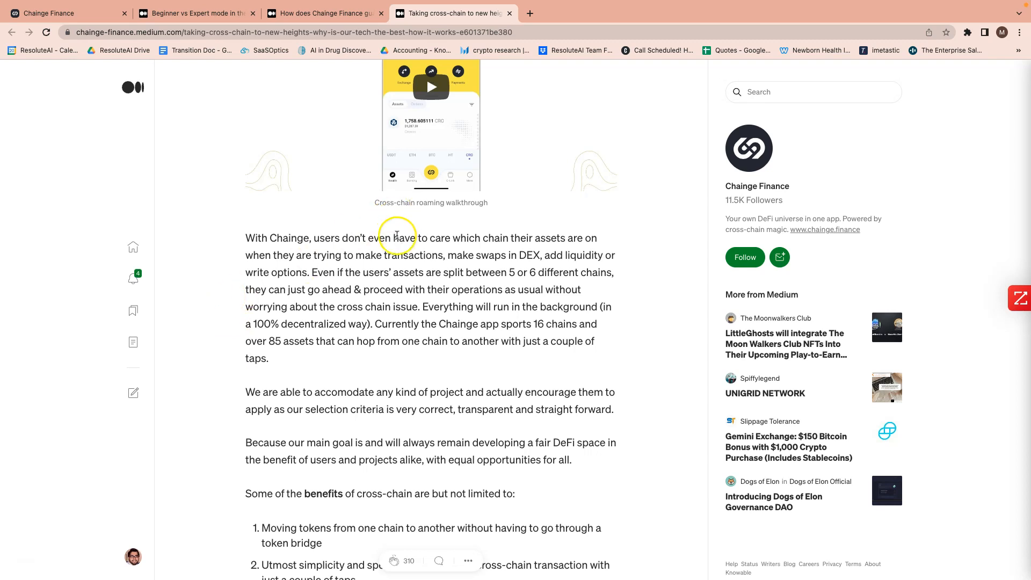
pyautogui.moveTo(246, 258)
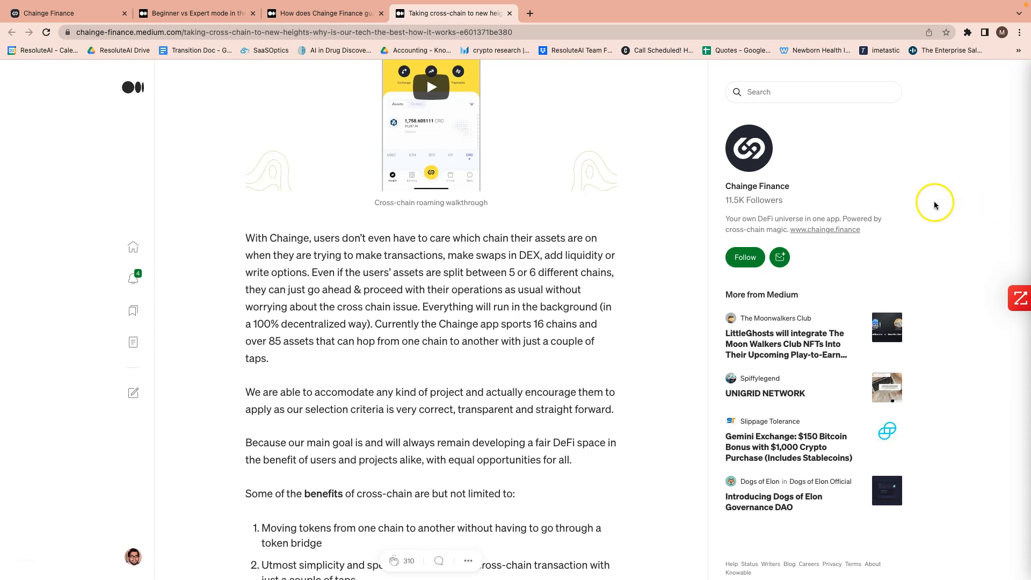
pyautogui.moveTo(685, 304)
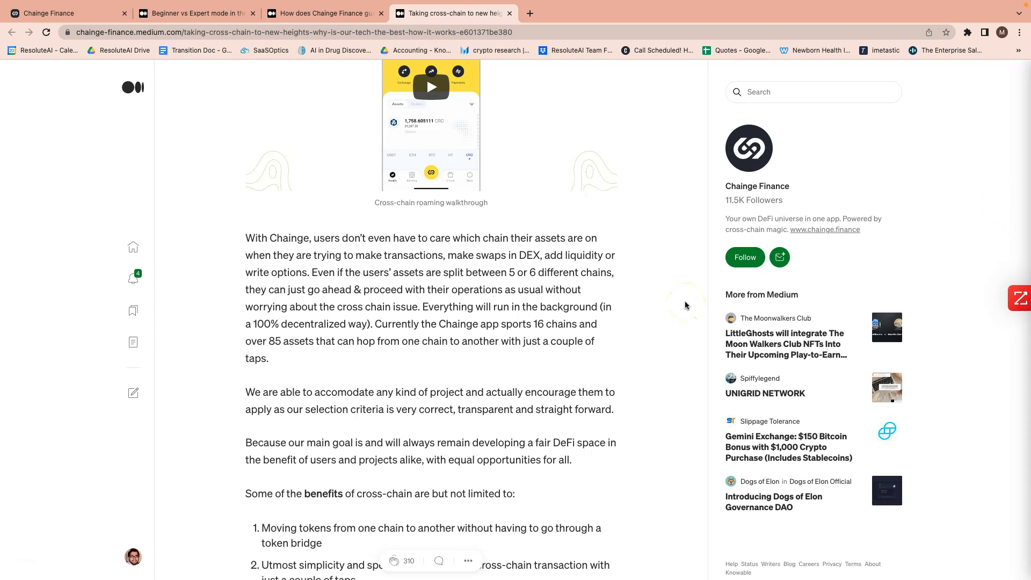
pyautogui.moveTo(638, 298)
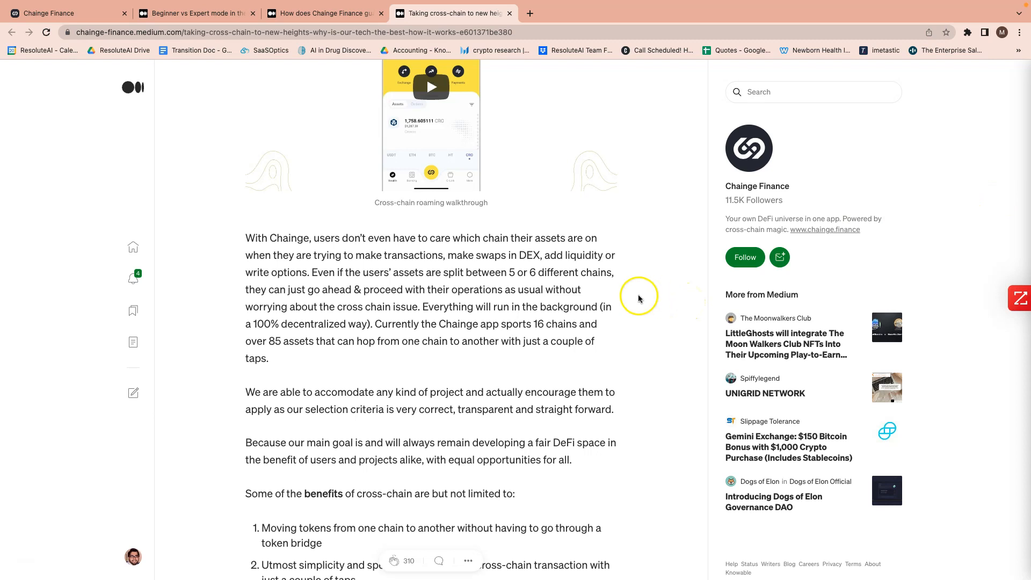
# Read the cross-chain article to its closing thanks, then return to Chainge's homepage.
pyautogui.scroll(-3)
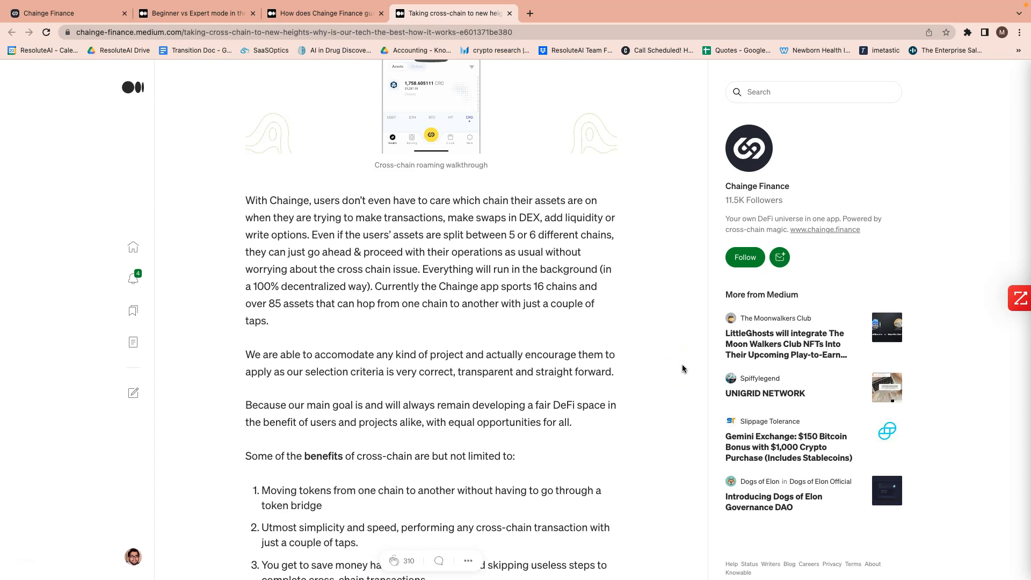
pyautogui.moveTo(774, 500)
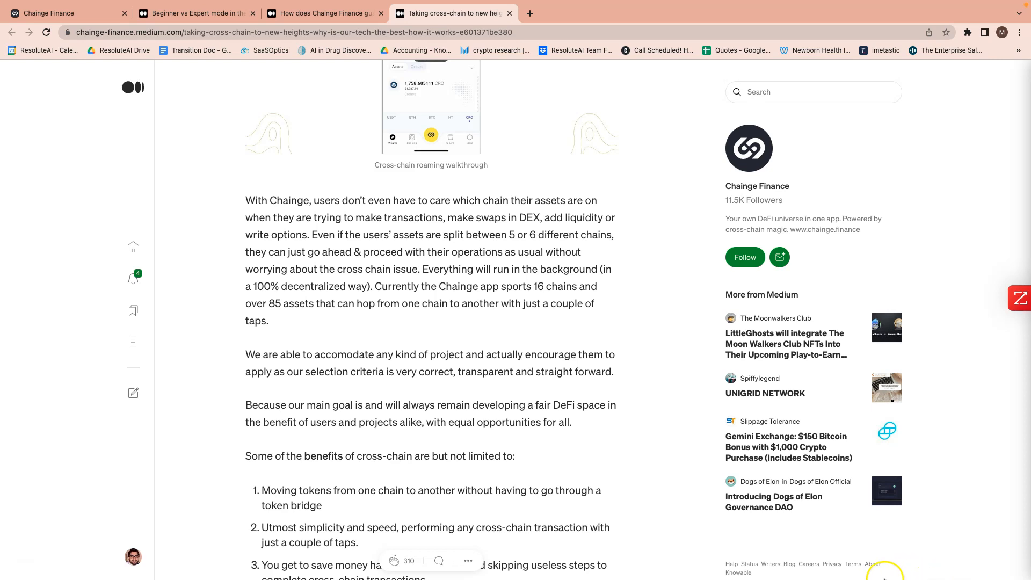
pyautogui.scroll(-3)
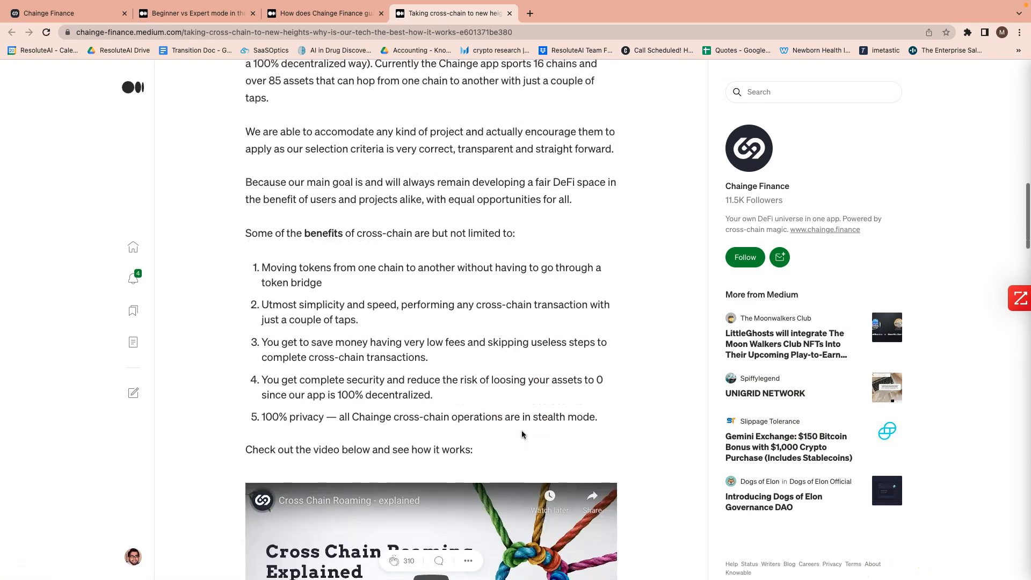
pyautogui.scroll(-3)
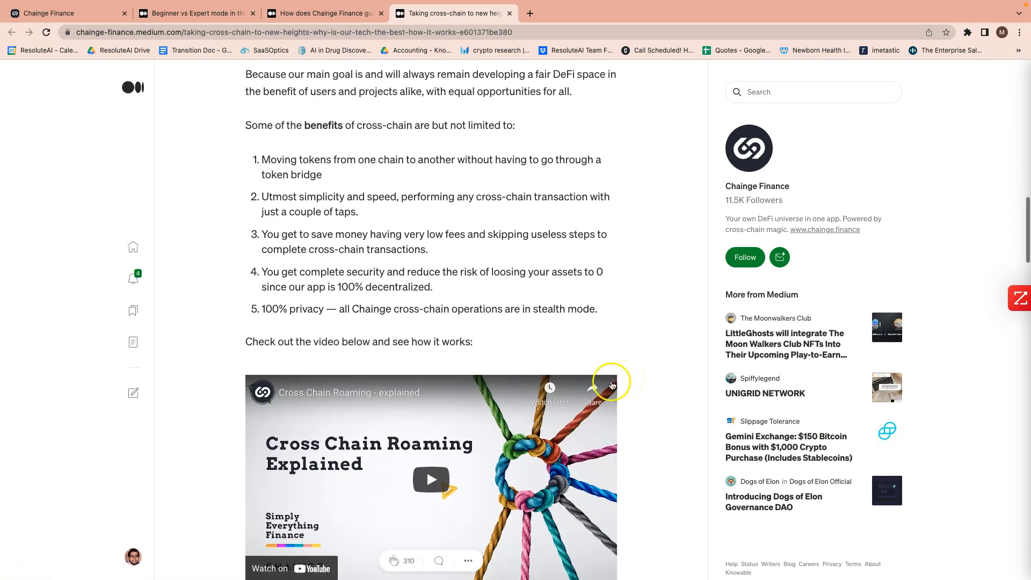
pyautogui.moveTo(386, 341)
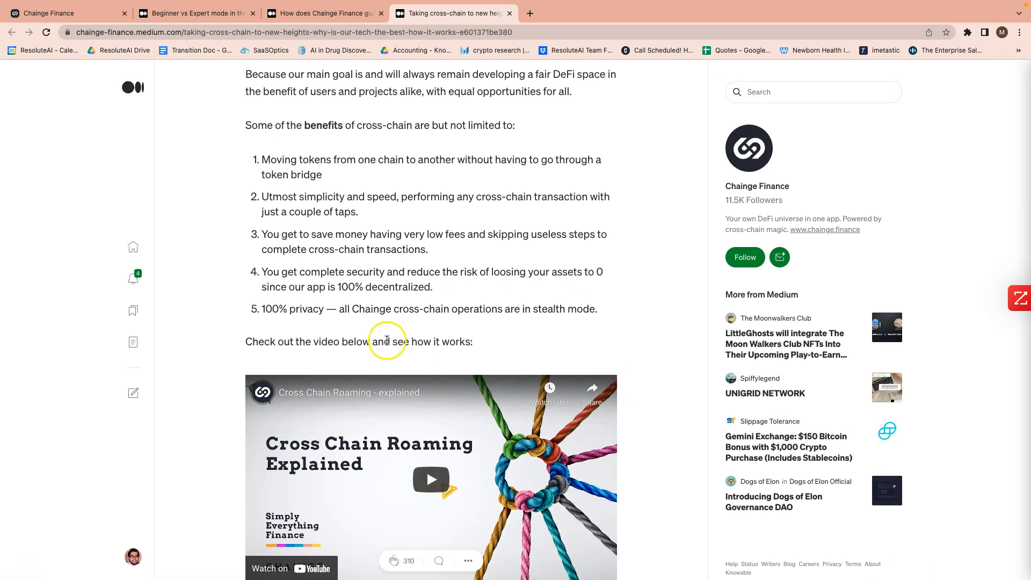
pyautogui.scroll(-3)
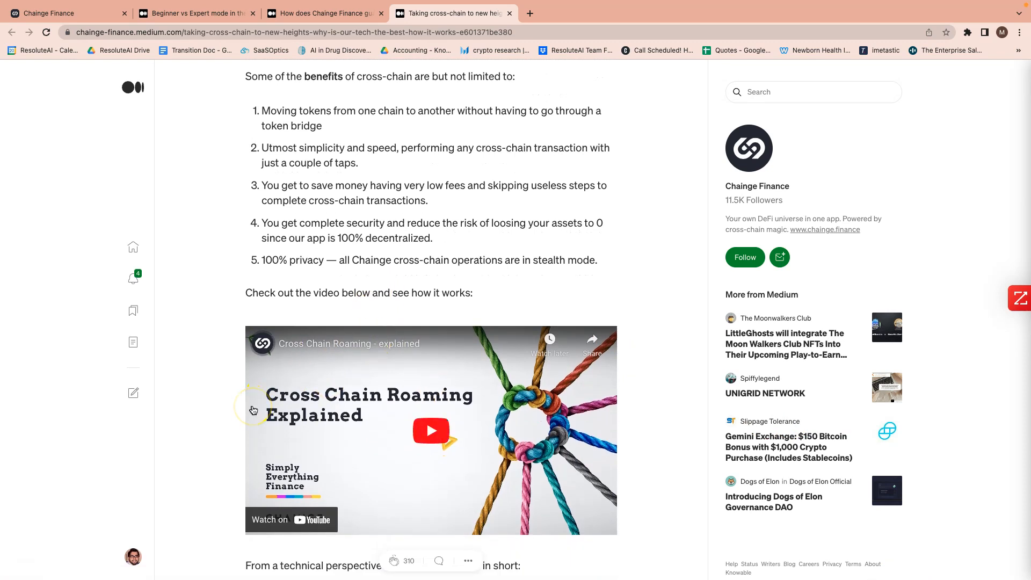
pyautogui.scroll(-3)
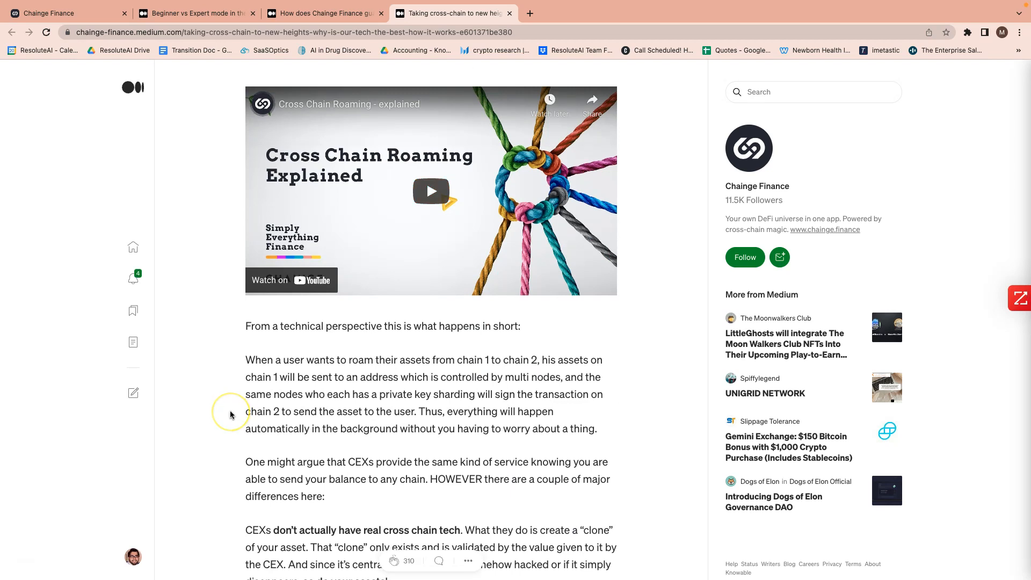
pyautogui.scroll(-3)
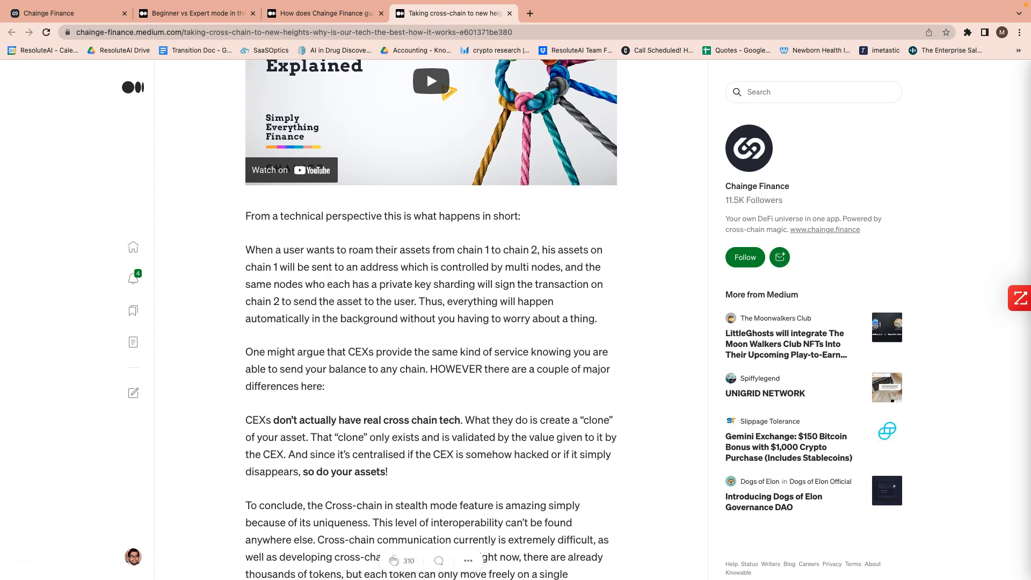
pyautogui.scroll(-3)
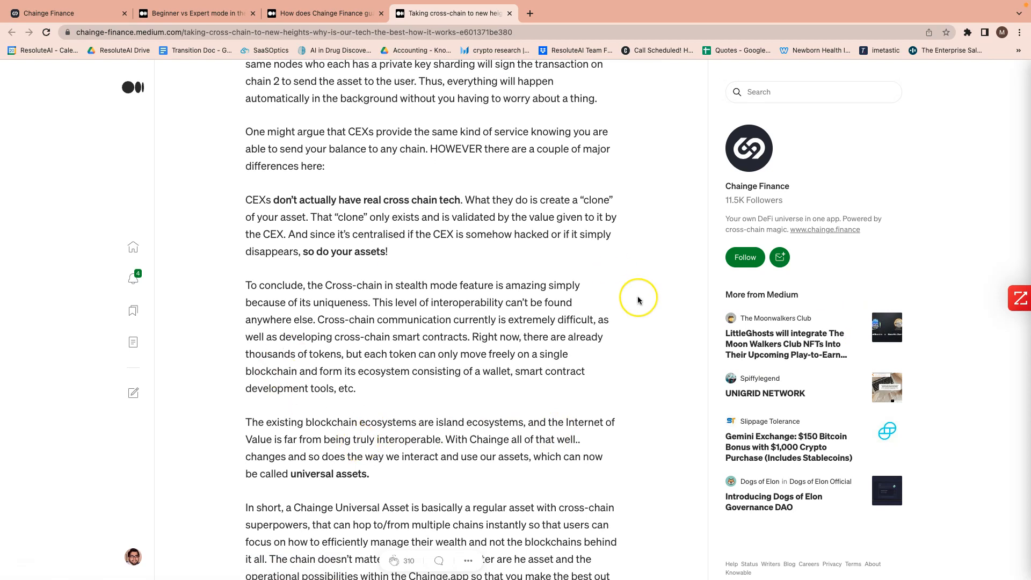
pyautogui.scroll(-3)
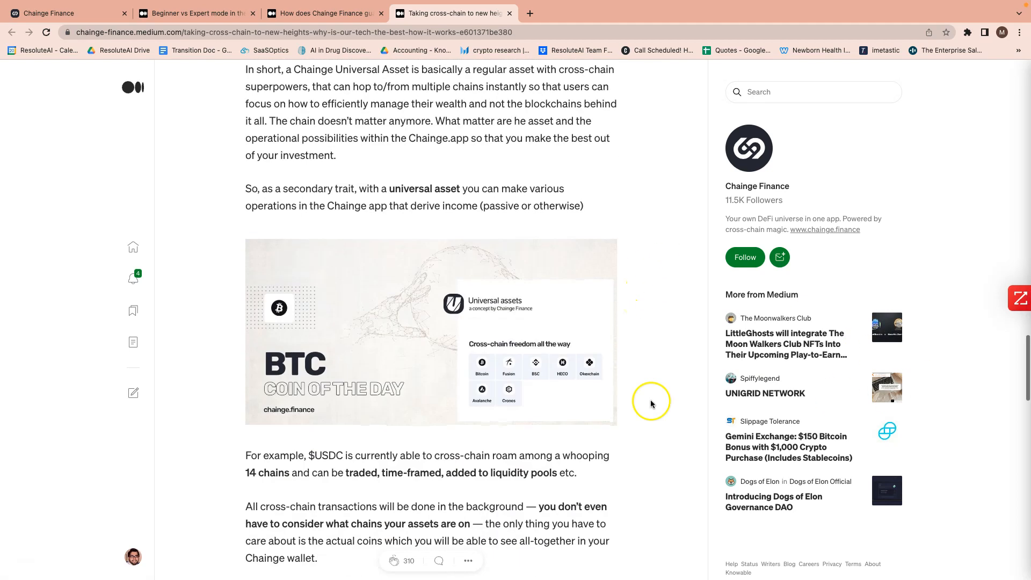
pyautogui.scroll(-3)
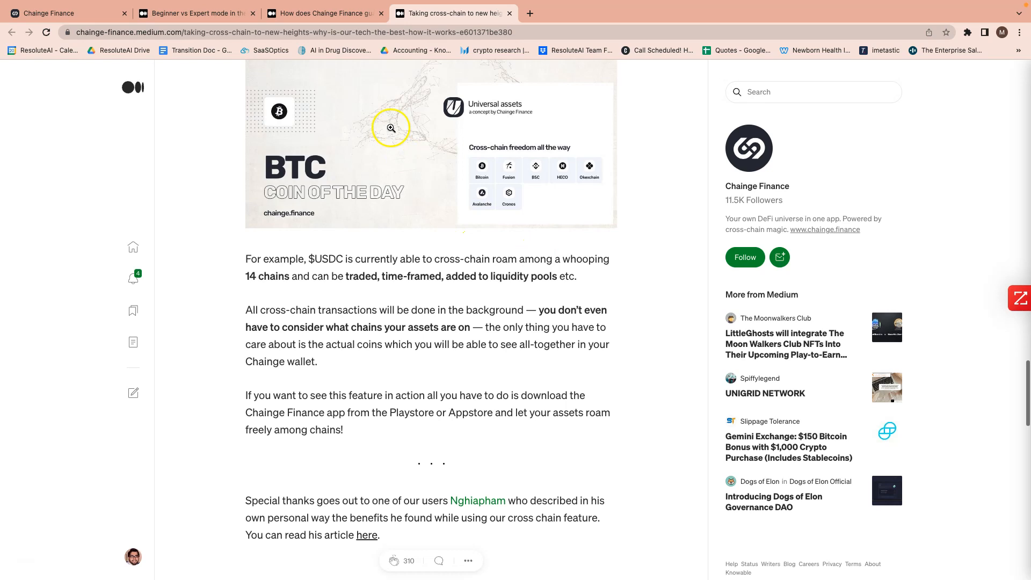
pyautogui.click(46, 13)
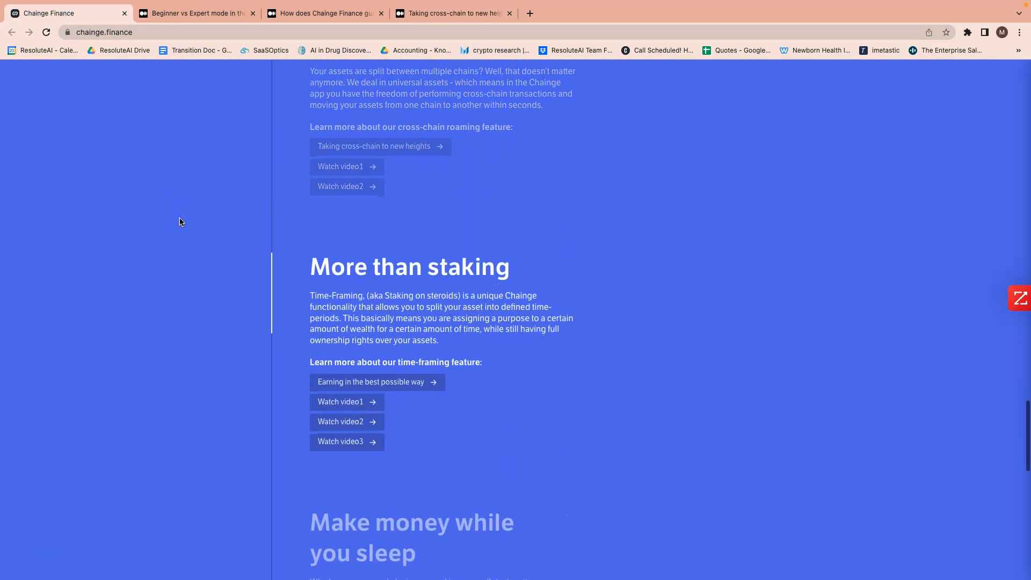
# Scroll past the 'Make money while you sleep' liquidity section and back to 'More than staking'.
pyautogui.scroll(-3)
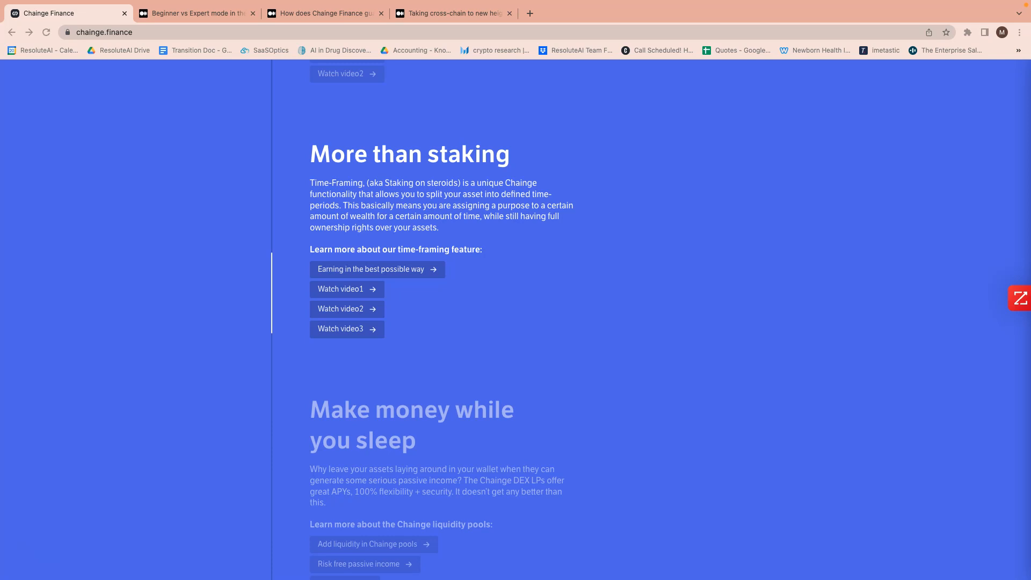
pyautogui.scroll(-3)
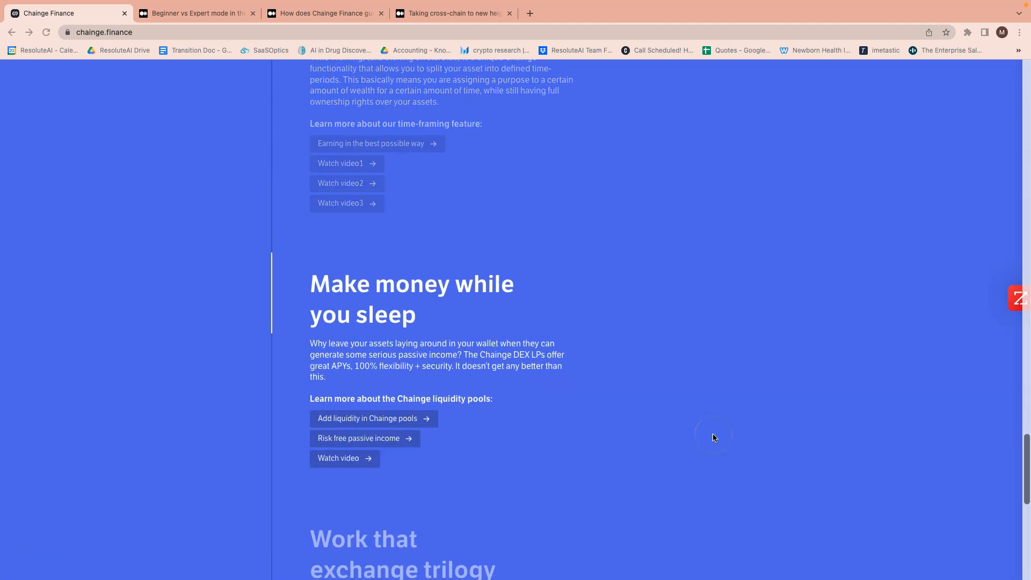
pyautogui.scroll(-3)
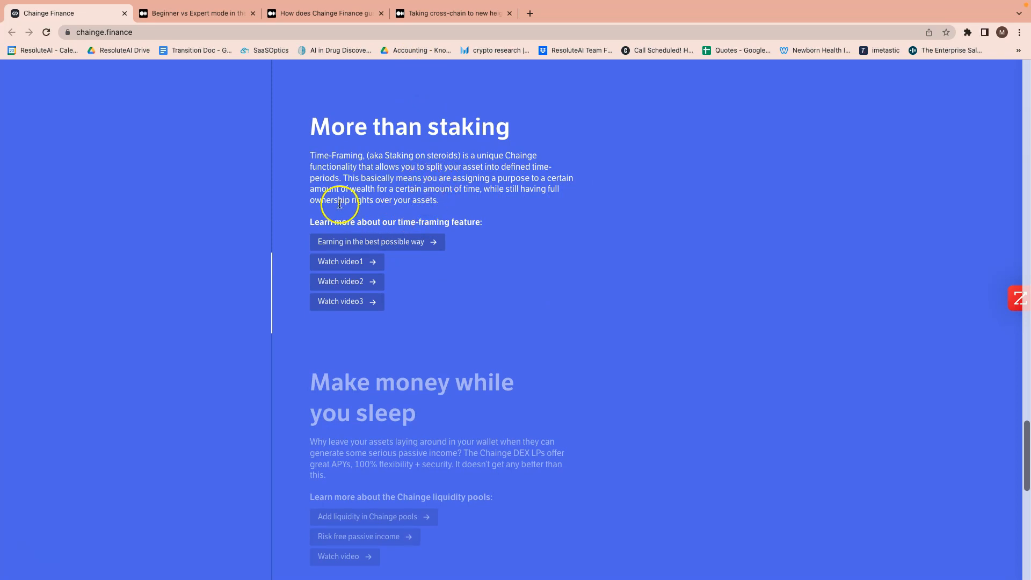
pyautogui.moveTo(368, 241)
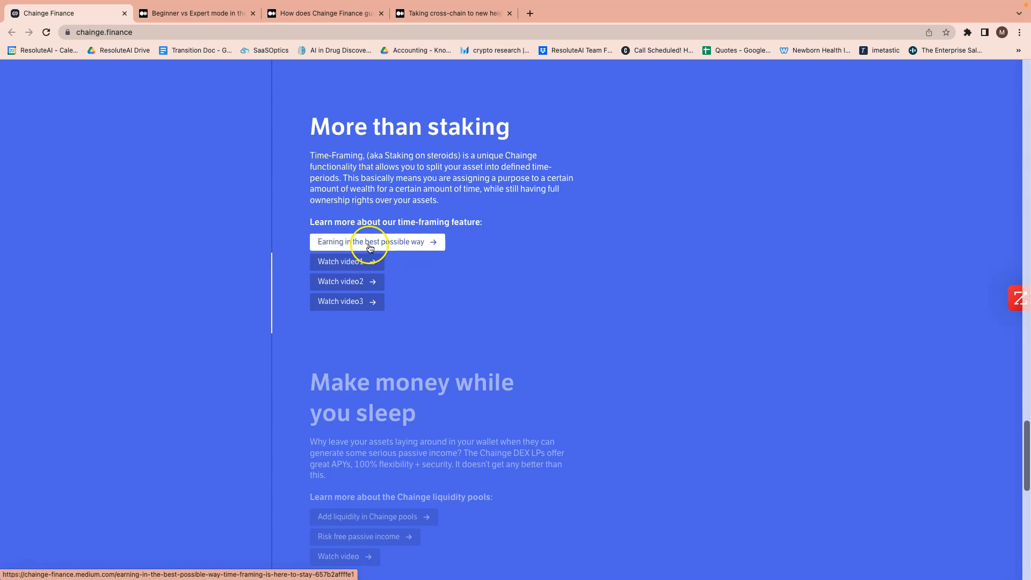
# Open the 'Earning in the best possible way' time-framing article and read past its diagram.
pyautogui.click(371, 241)
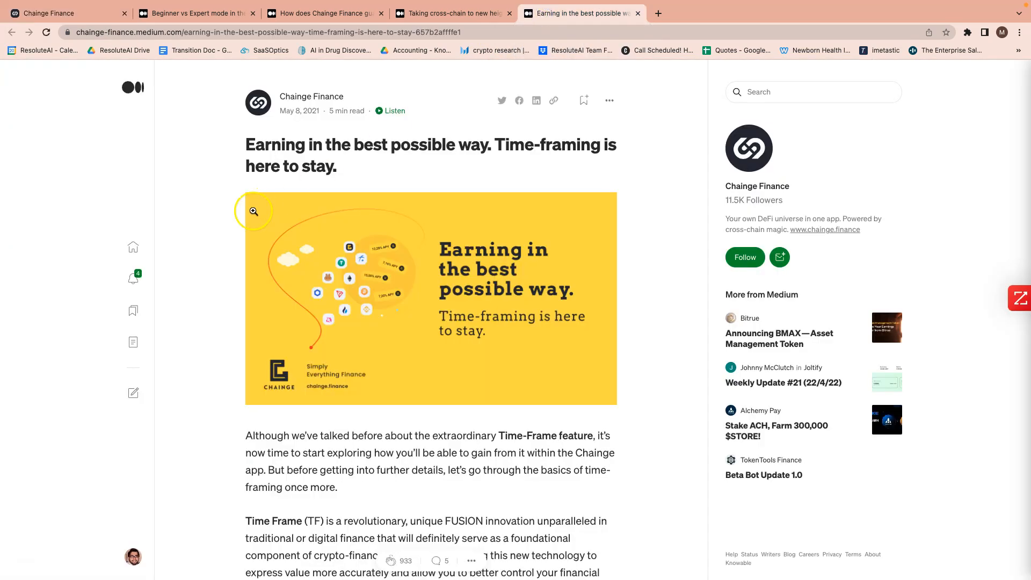
pyautogui.scroll(-3)
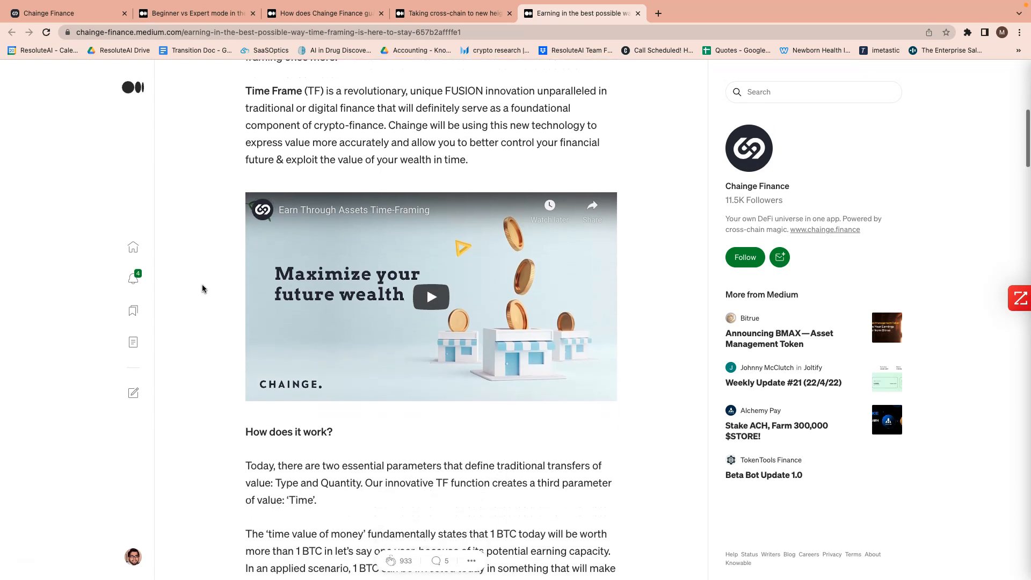
pyautogui.scroll(-3)
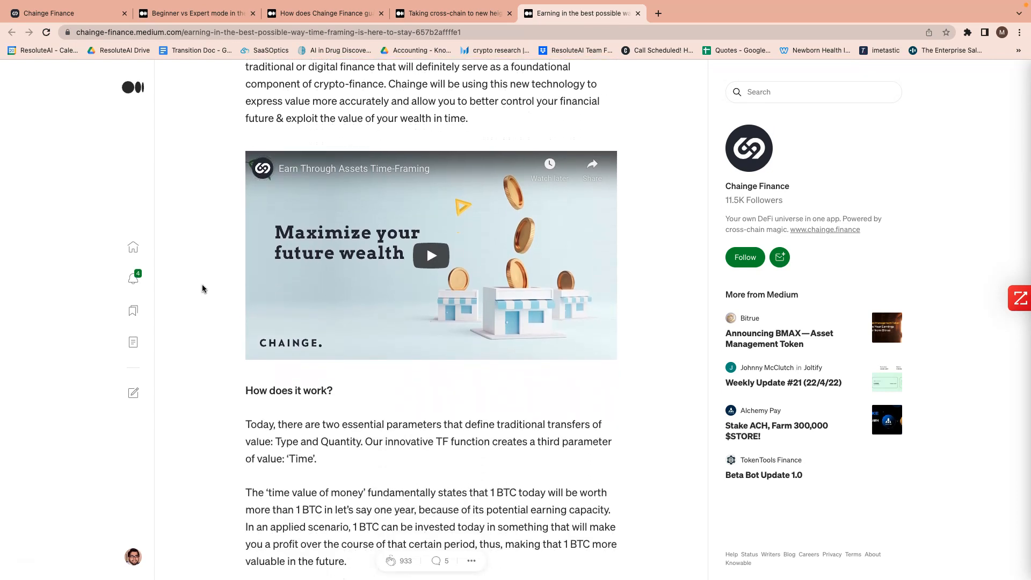
pyautogui.scroll(-3)
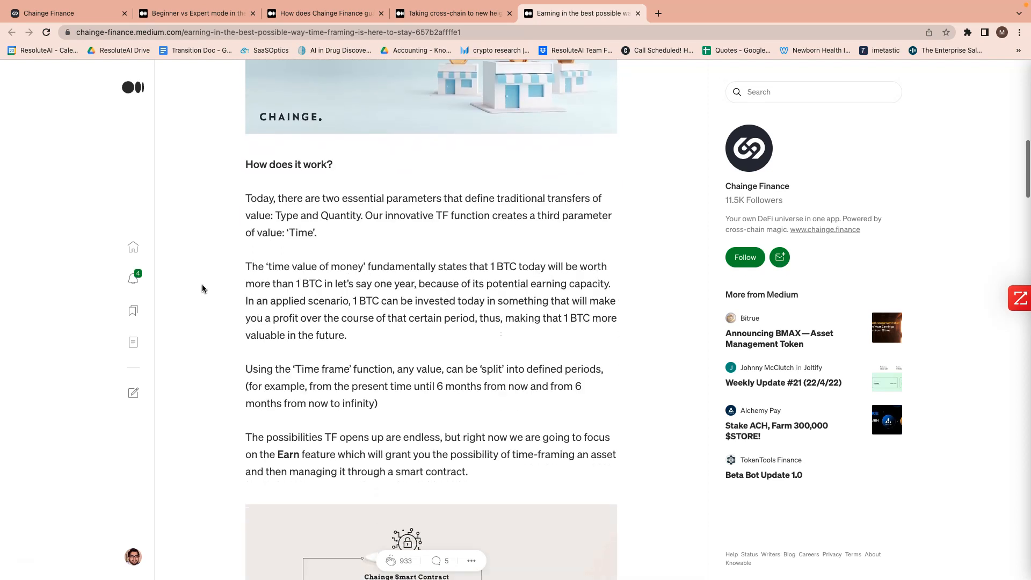
pyautogui.scroll(-3)
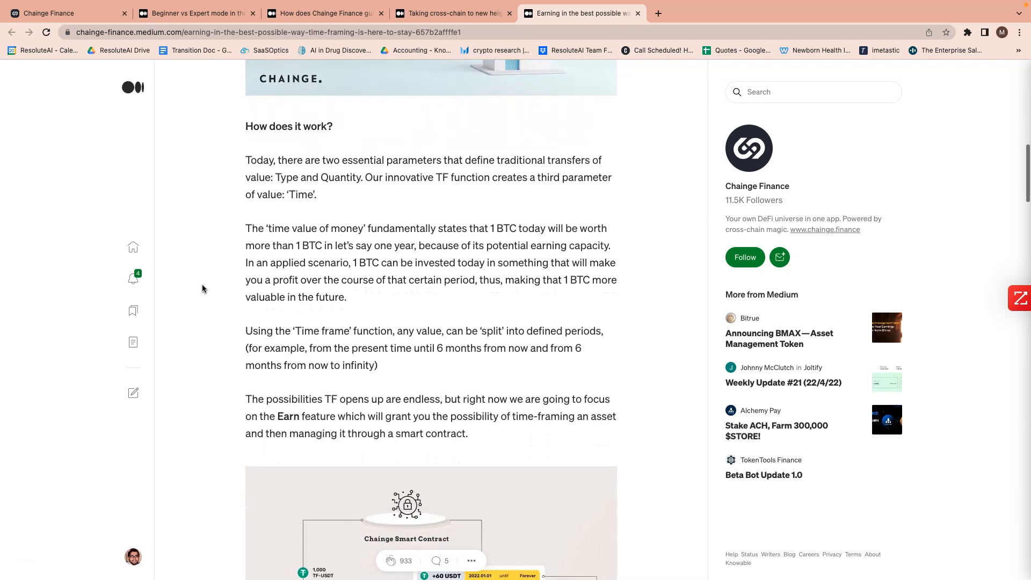
pyautogui.scroll(-3)
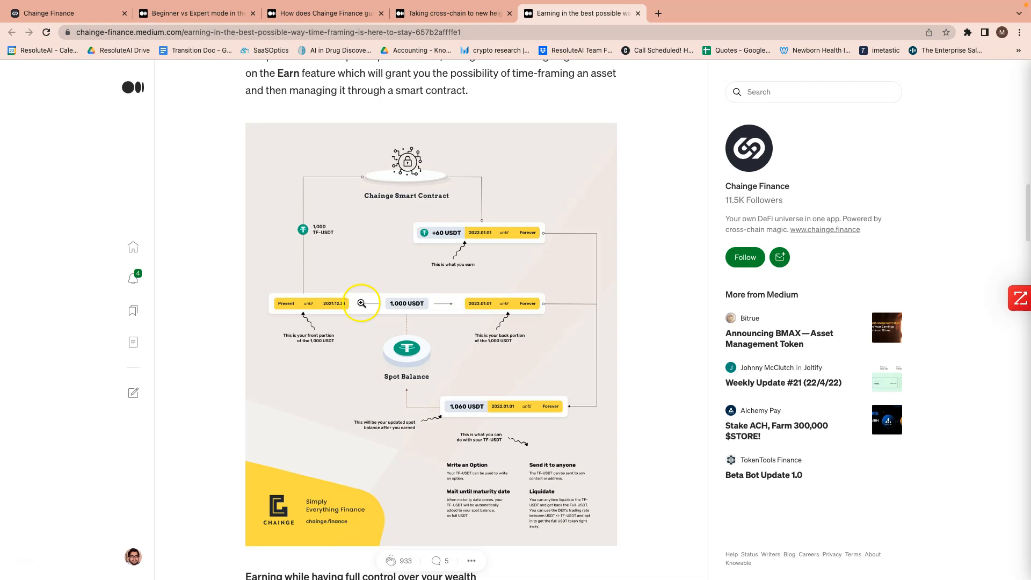
pyautogui.moveTo(385, 260)
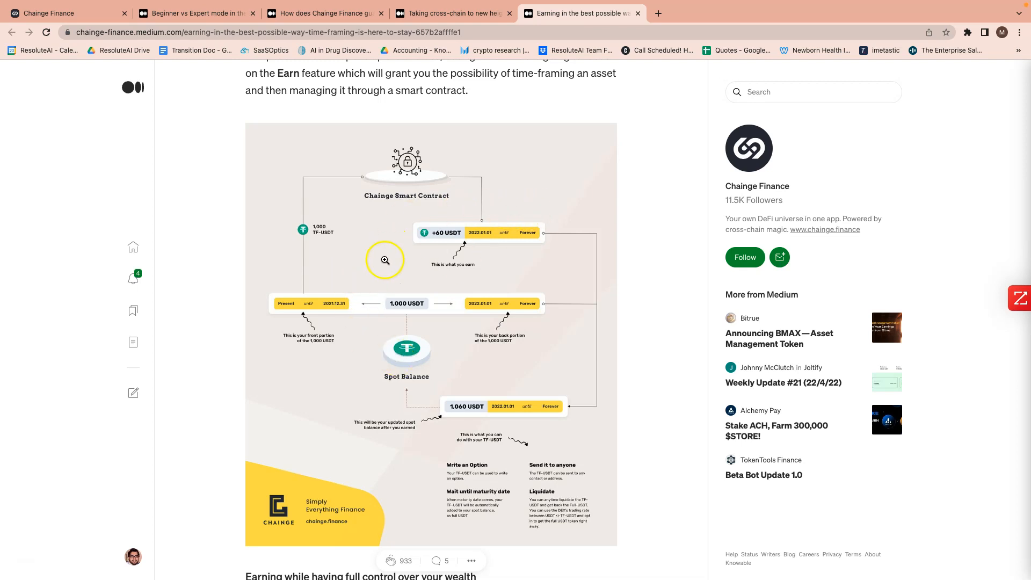
pyautogui.scroll(-3)
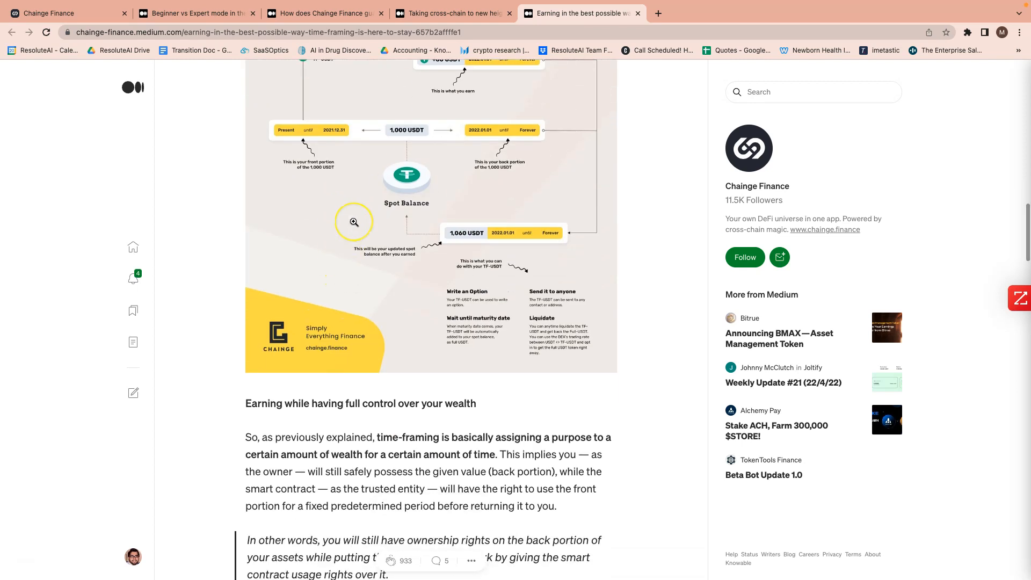
pyautogui.scroll(-3)
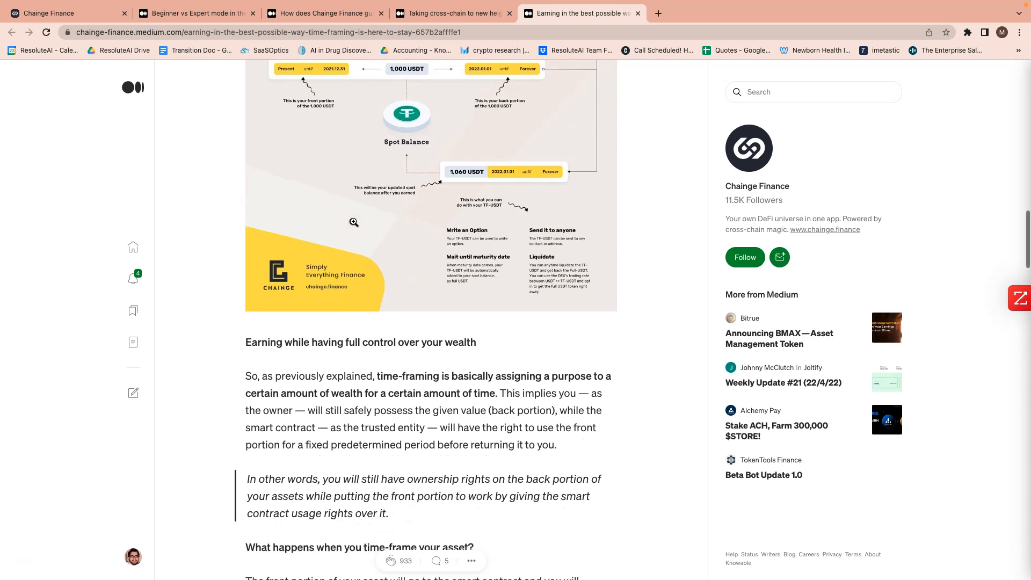
pyautogui.scroll(-3)
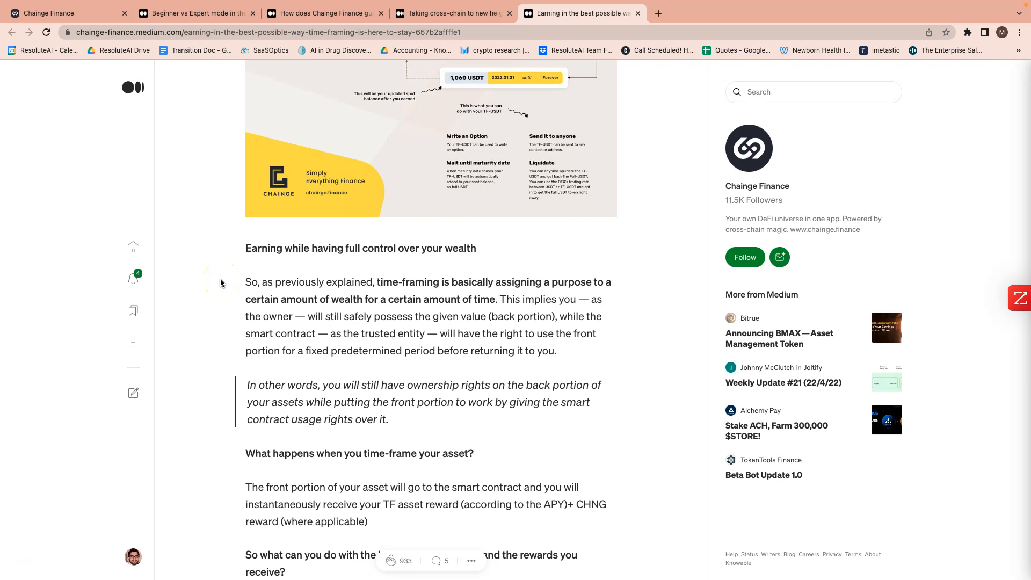
pyautogui.scroll(-3)
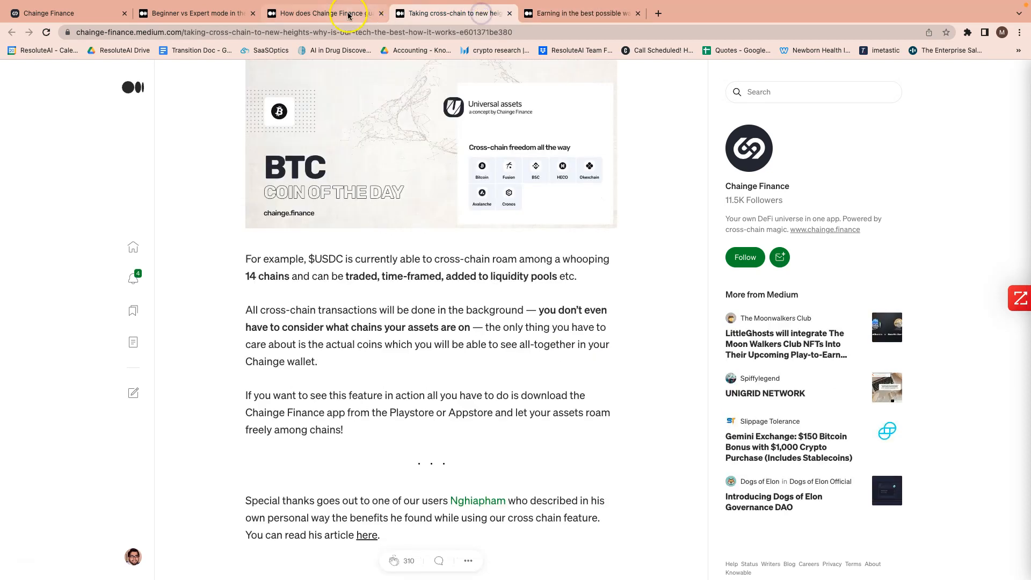
# Switch to the Beginner vs Expert mode article tab, then to the Chainge Finance tab.
pyautogui.click(195, 13)
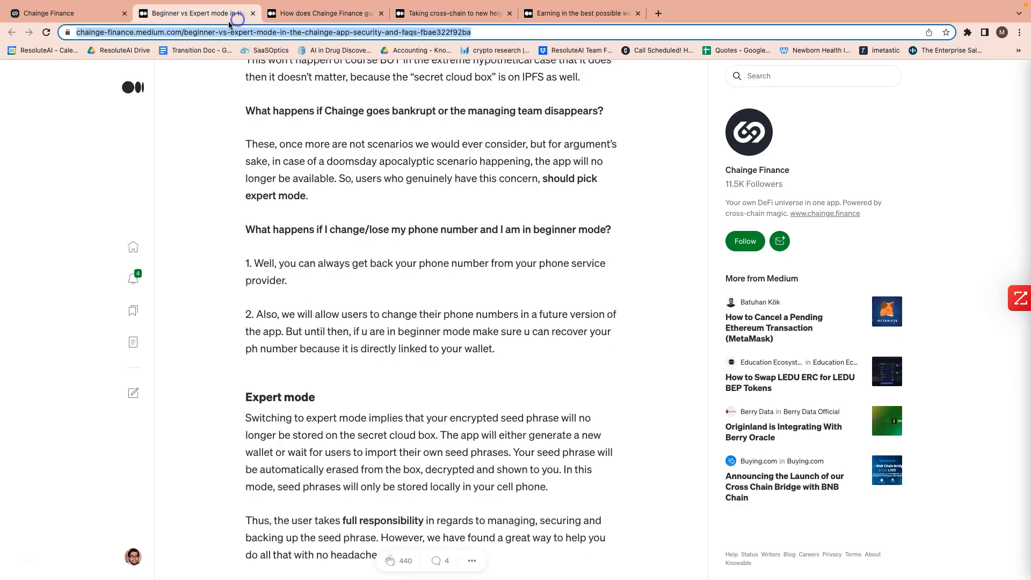
pyautogui.click(59, 13)
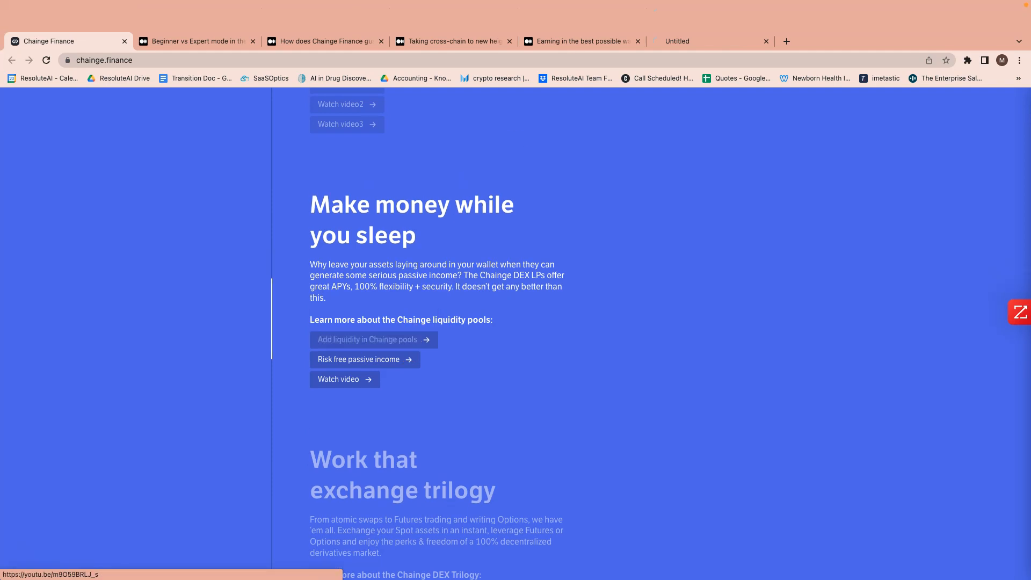
# Open the 'Add liquidity in the Chainge DEX pools' article and skim its opening.
pyautogui.click(366, 340)
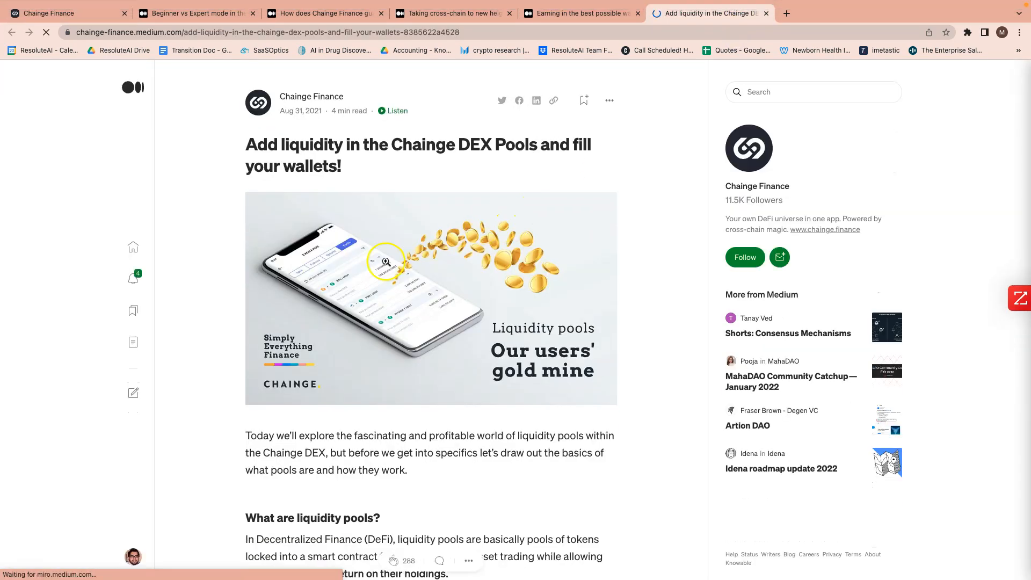
pyautogui.scroll(-3)
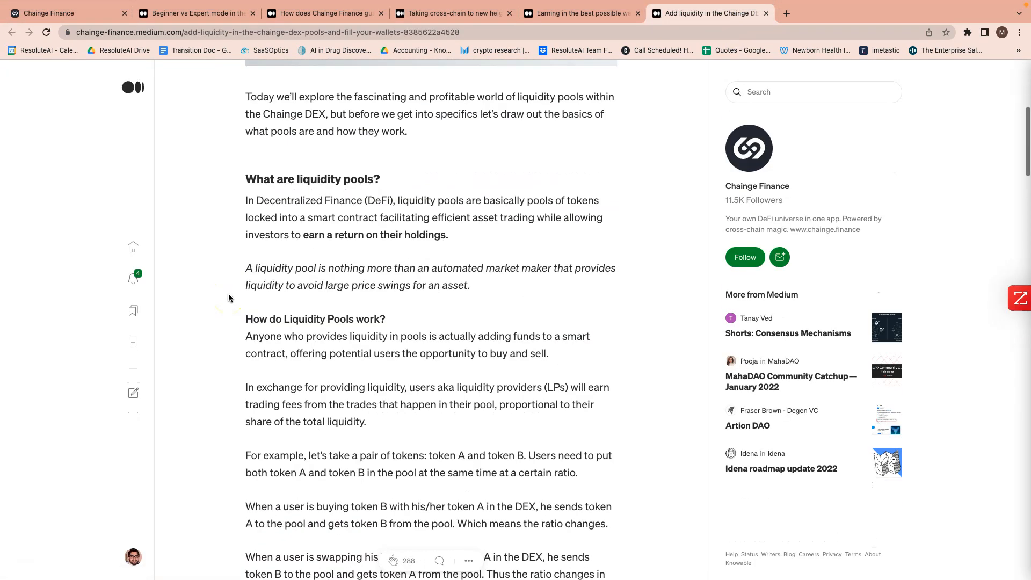
pyautogui.scroll(3)
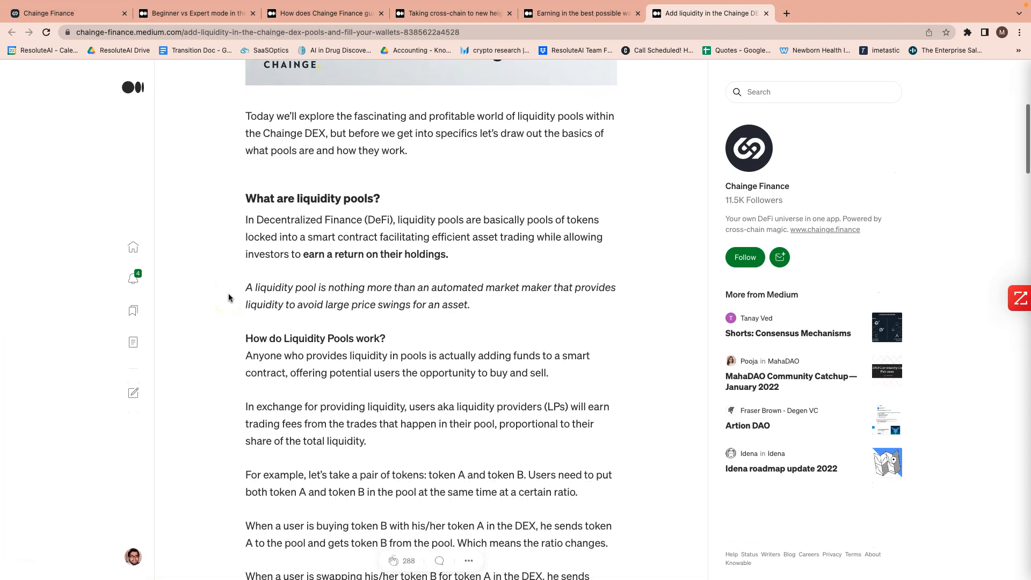
pyautogui.scroll(-3)
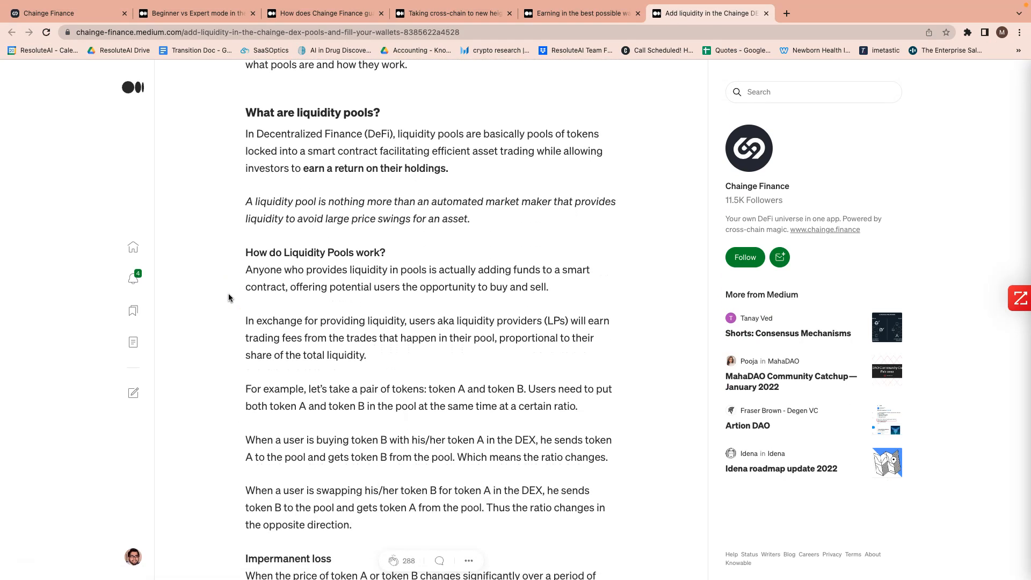
pyautogui.scroll(-3)
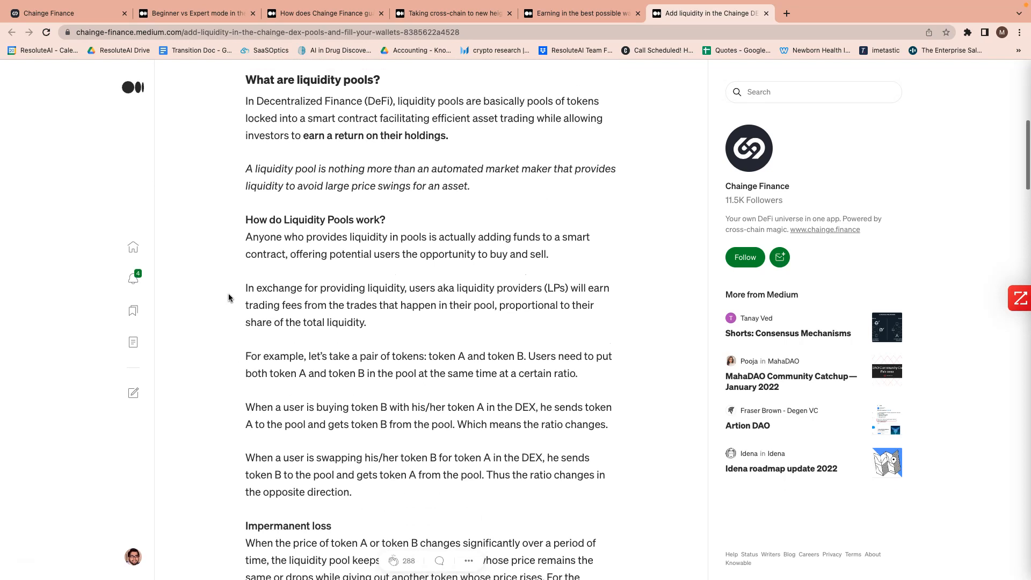
pyautogui.scroll(3)
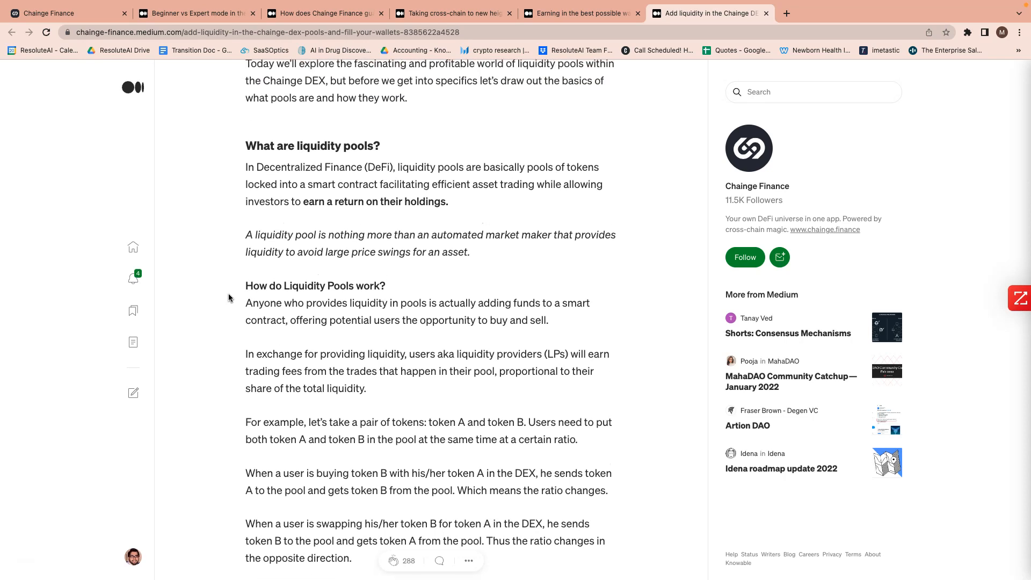
pyautogui.scroll(-3)
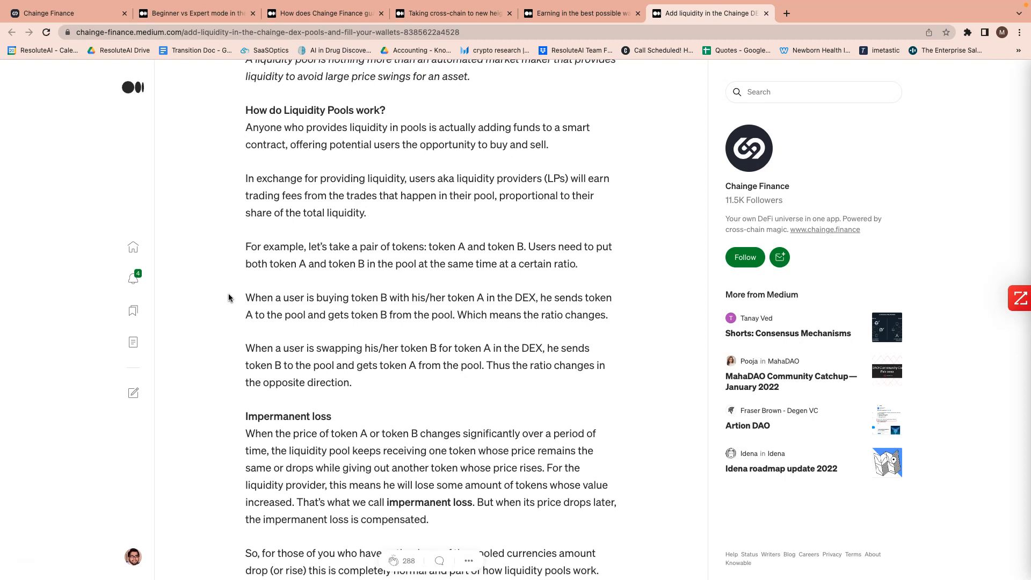
# Read the liquidity article down to its YouTube video links and return to Chainge's homepage.
pyautogui.scroll(-3)
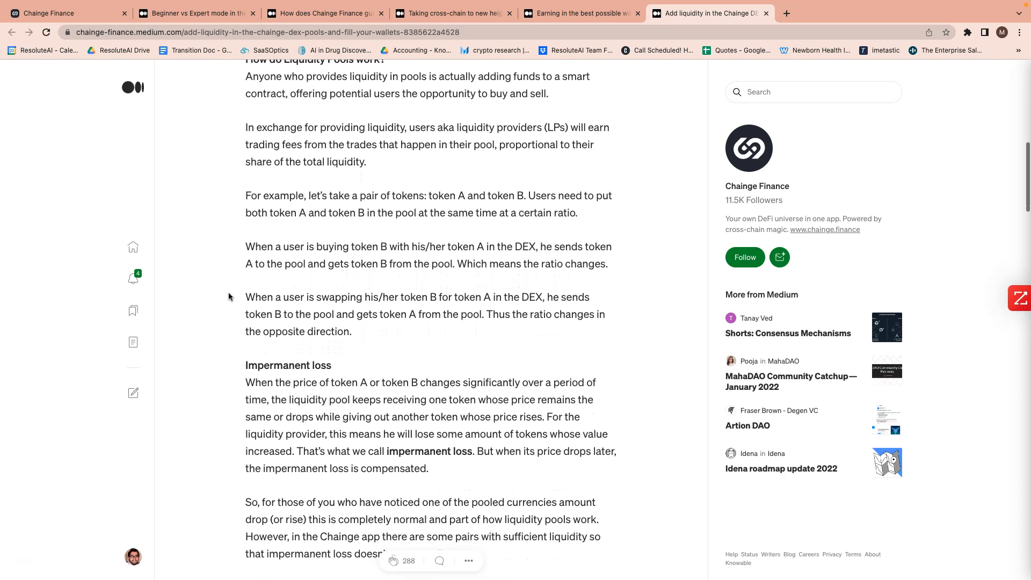
pyautogui.scroll(-3)
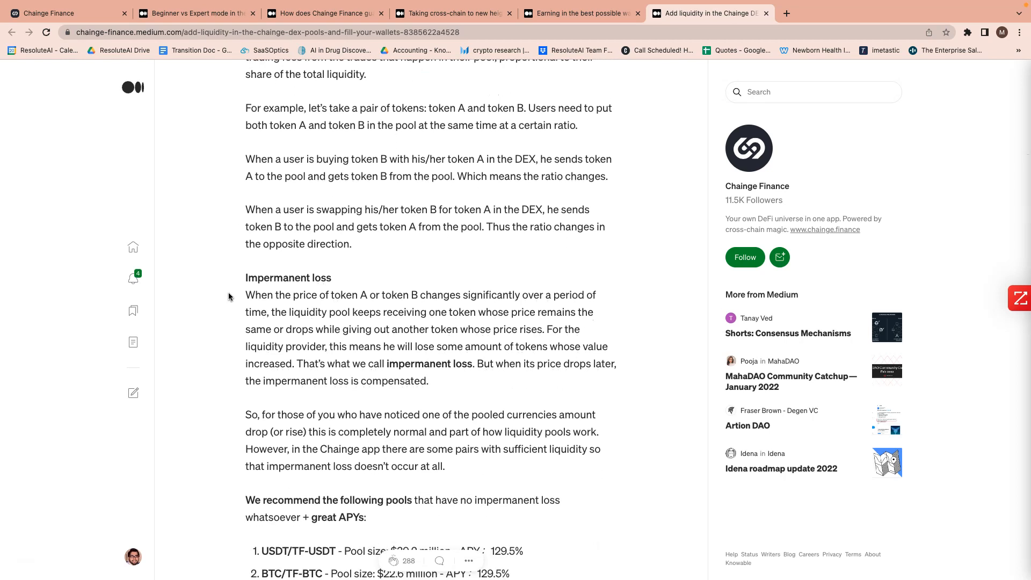
pyautogui.scroll(-3)
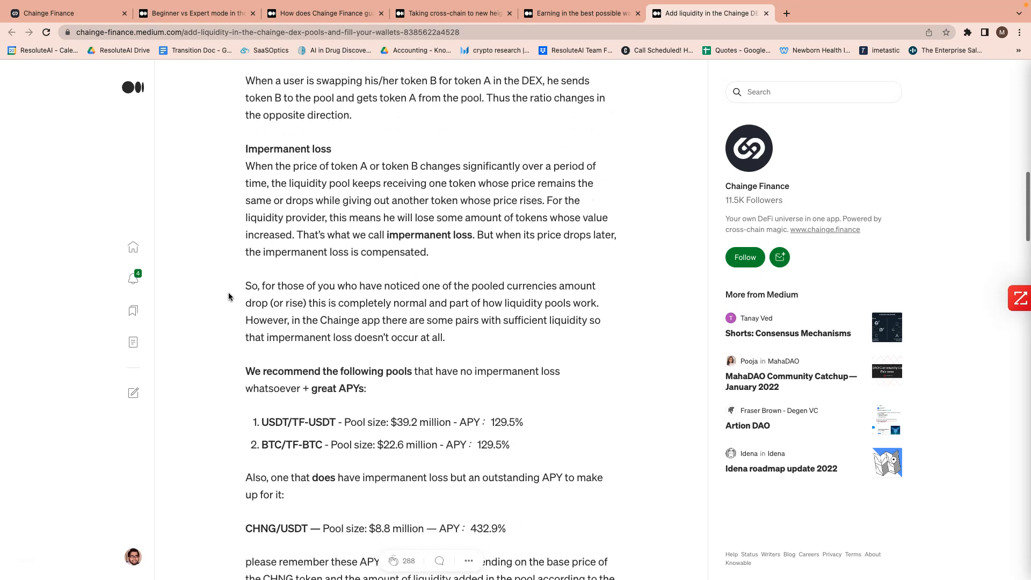
pyautogui.scroll(-3)
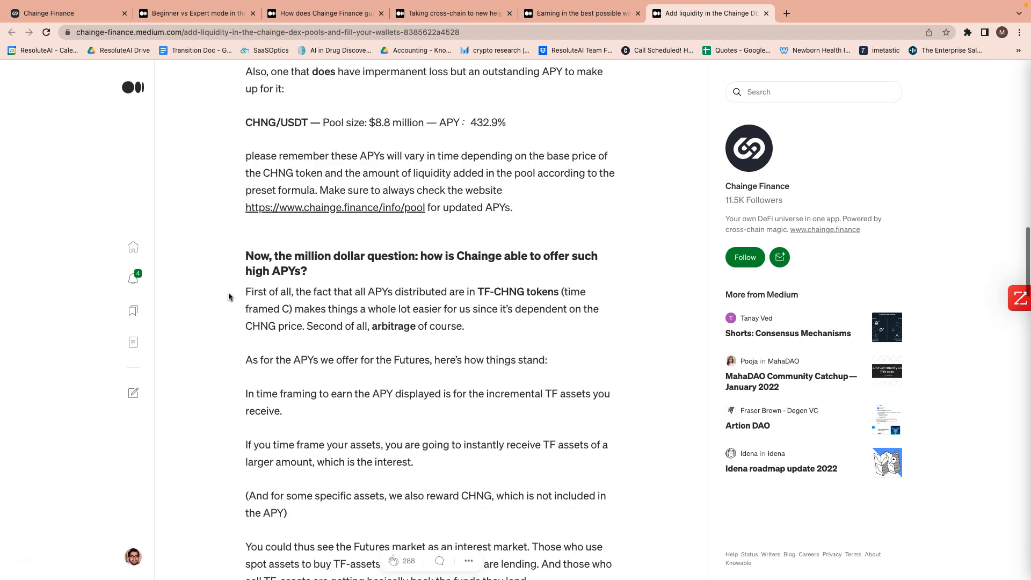
pyautogui.scroll(-3)
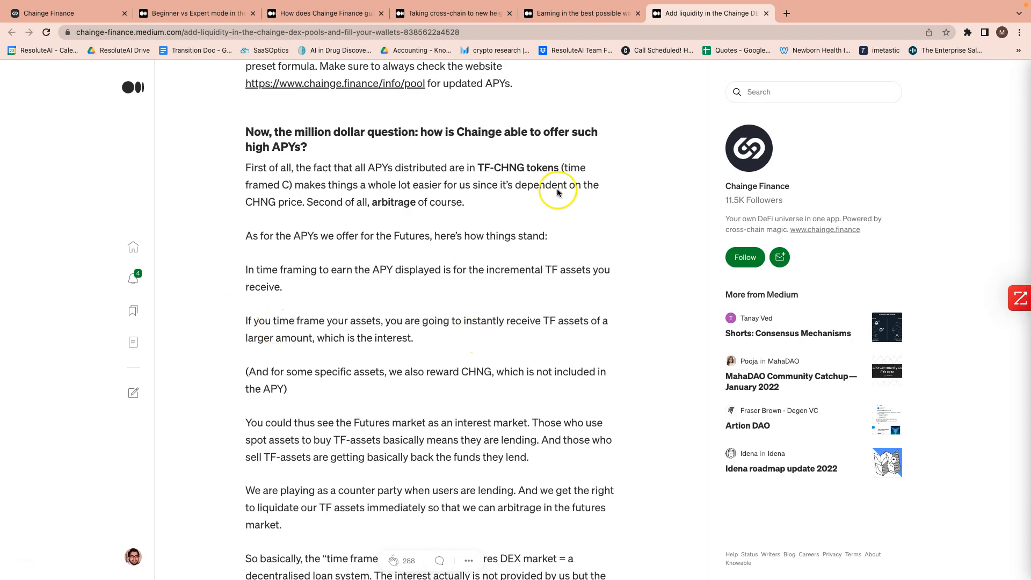
pyautogui.scroll(-3)
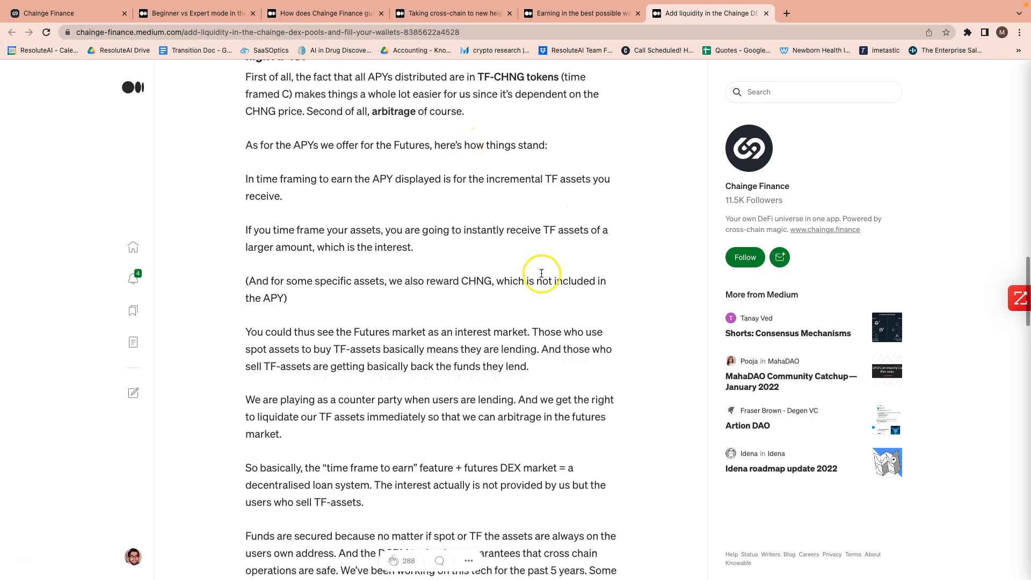
pyautogui.scroll(-3)
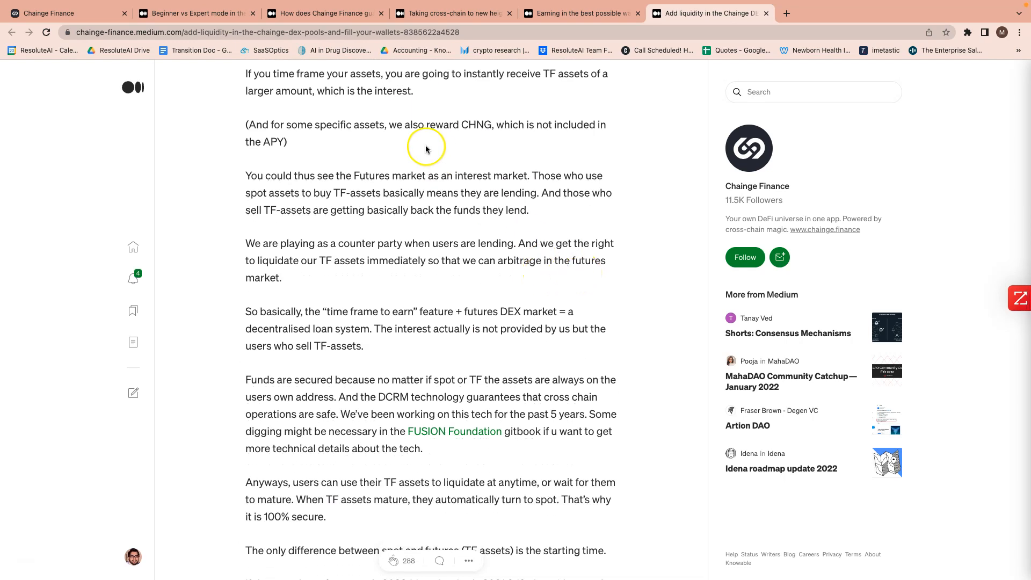
pyautogui.scroll(-3)
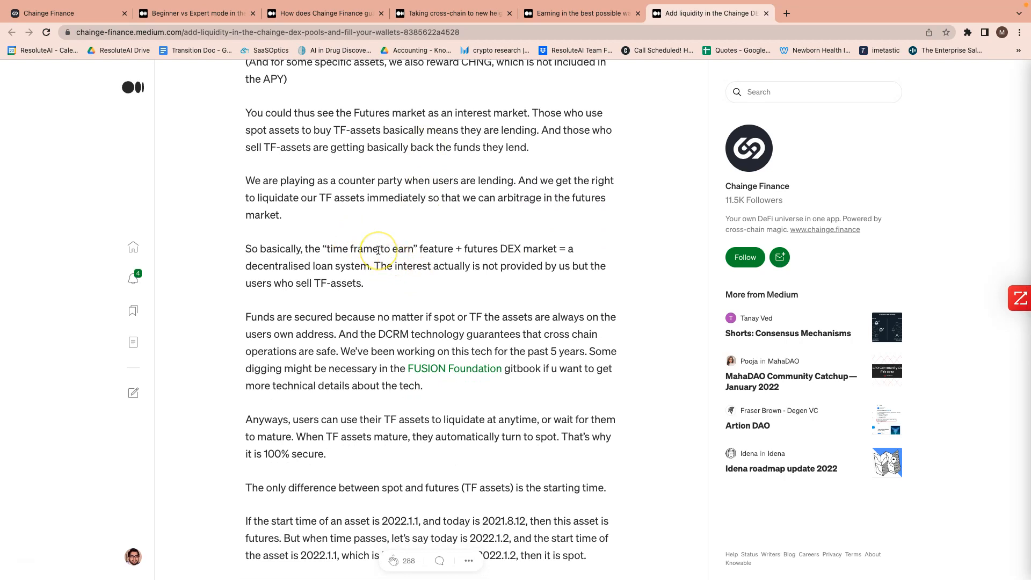
pyautogui.scroll(-3)
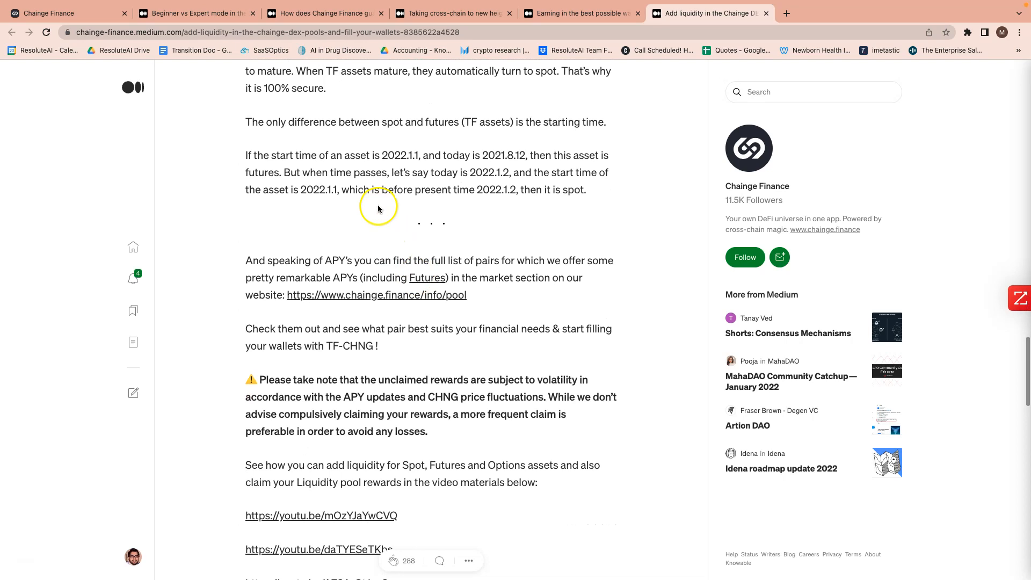
pyautogui.scroll(-3)
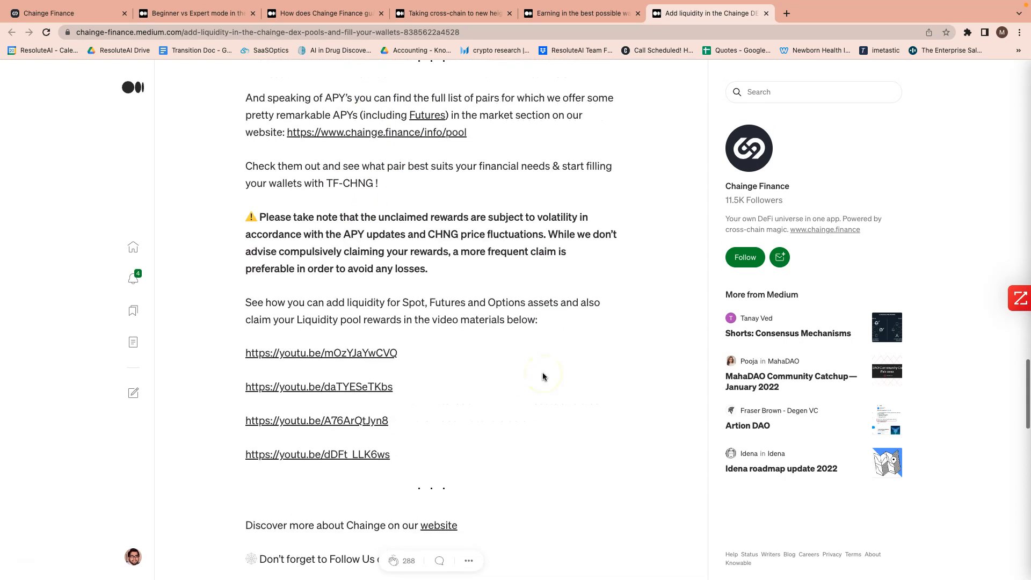
pyautogui.scroll(-3)
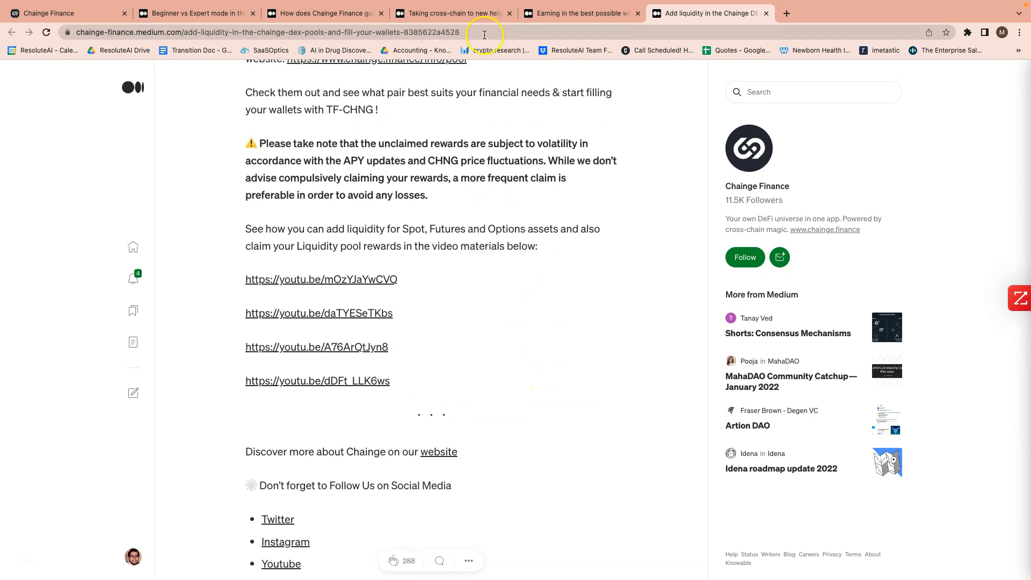
pyautogui.click(580, 12)
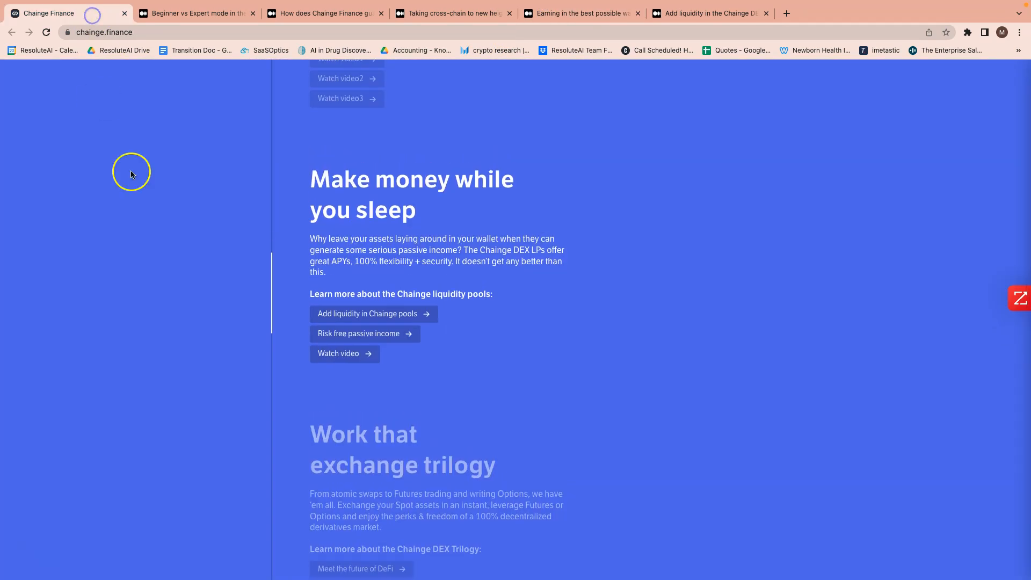
pyautogui.scroll(-3)
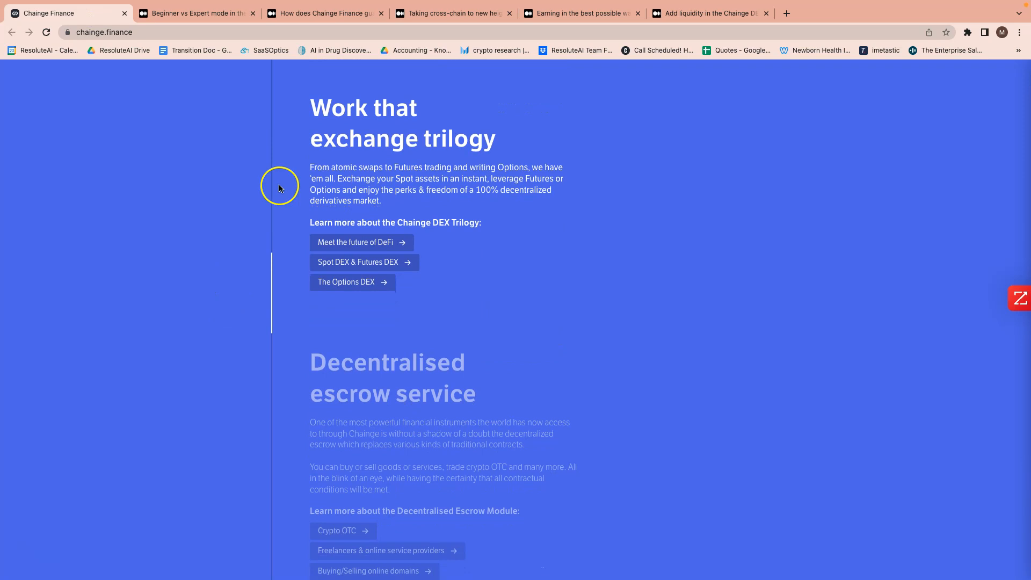
pyautogui.moveTo(495, 150)
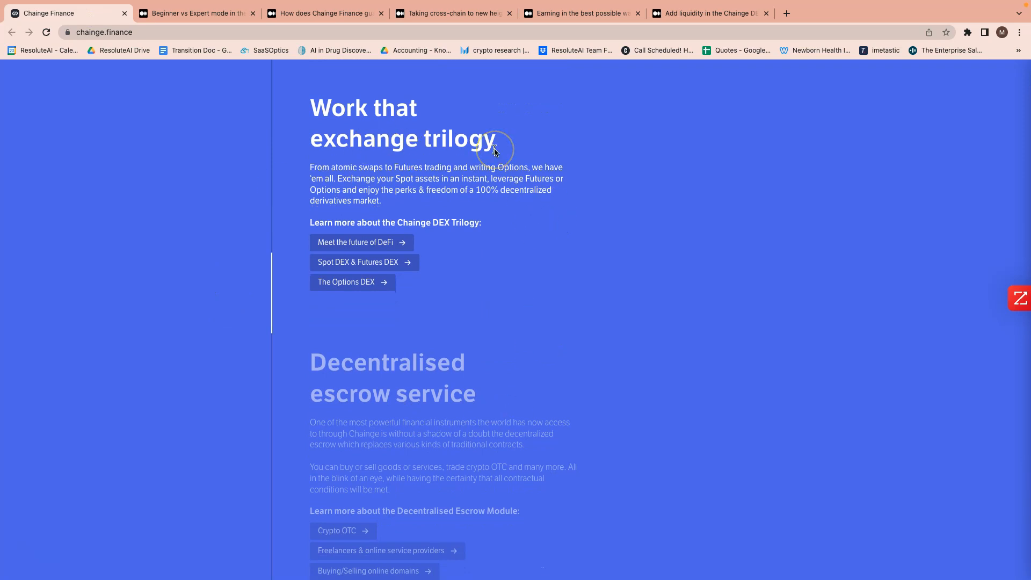
pyautogui.moveTo(361, 243)
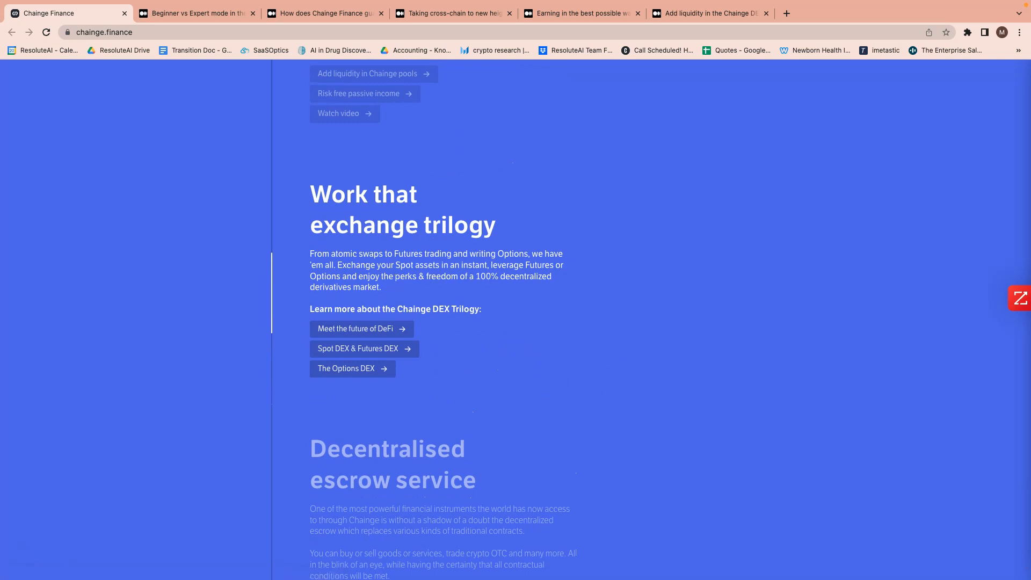
pyautogui.moveTo(528, 327)
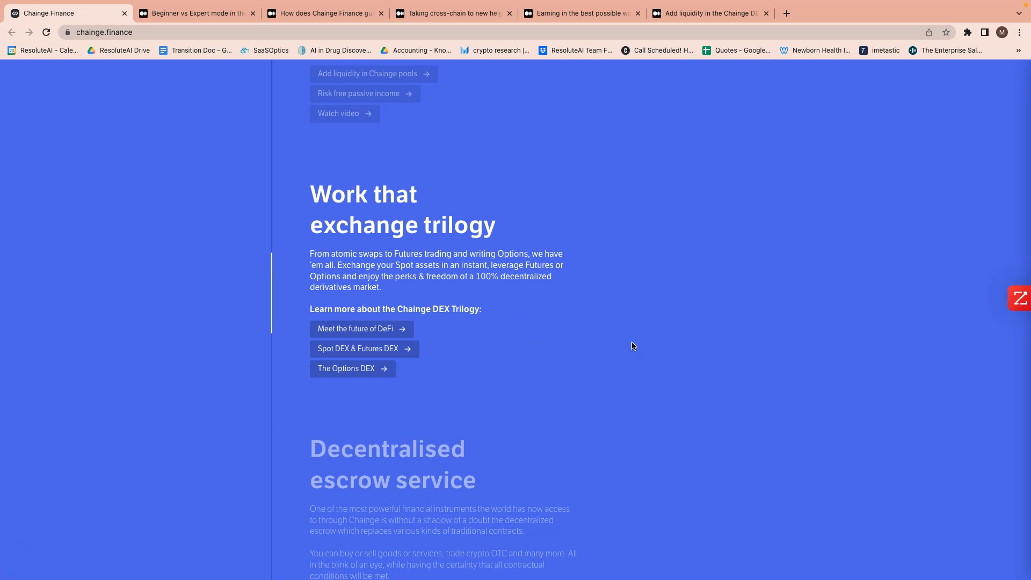
pyautogui.scroll(-3)
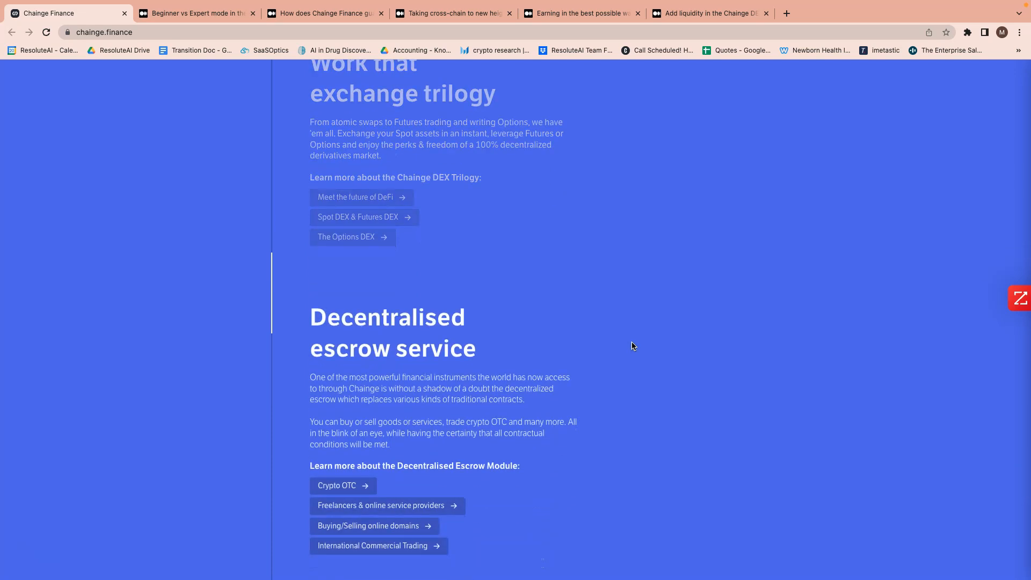
pyautogui.scroll(-3)
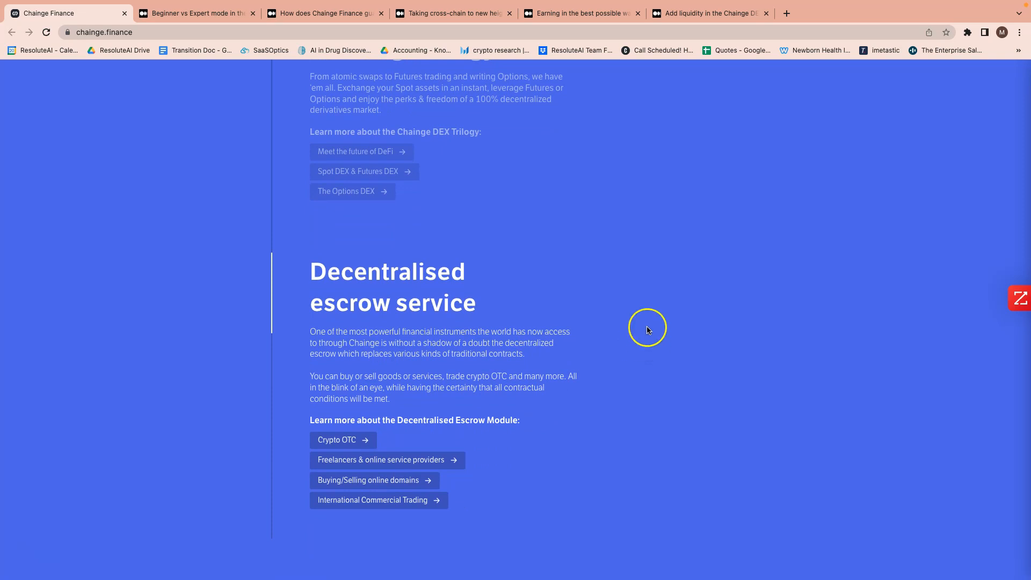
pyautogui.scroll(-3)
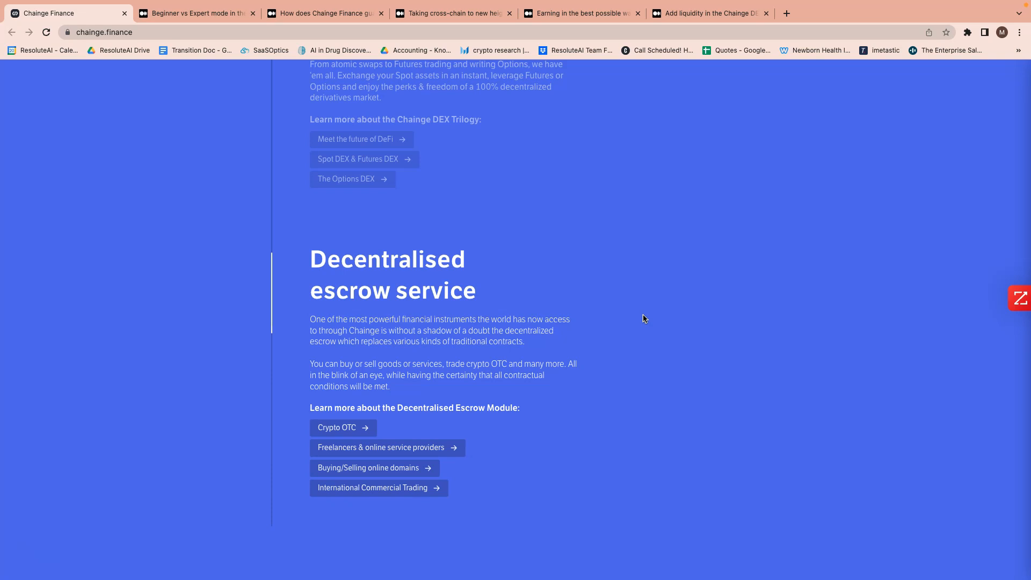
pyautogui.moveTo(675, 342)
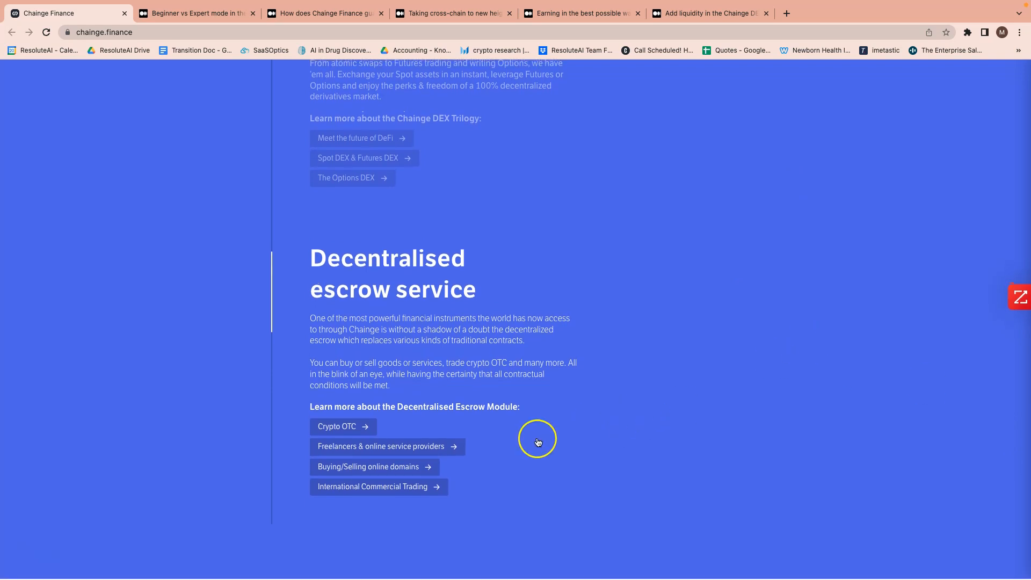
pyautogui.scroll(3)
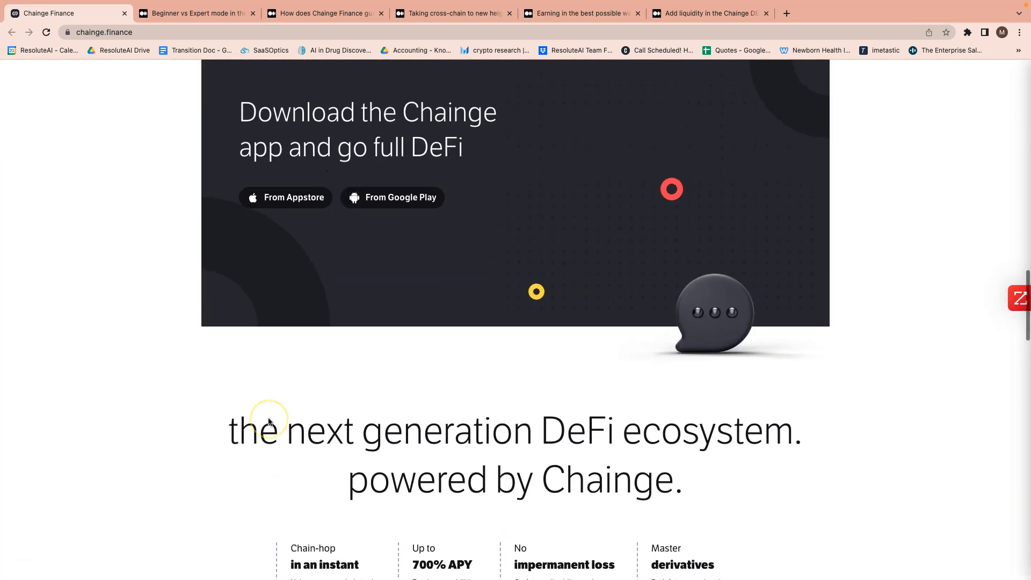
pyautogui.scroll(-3)
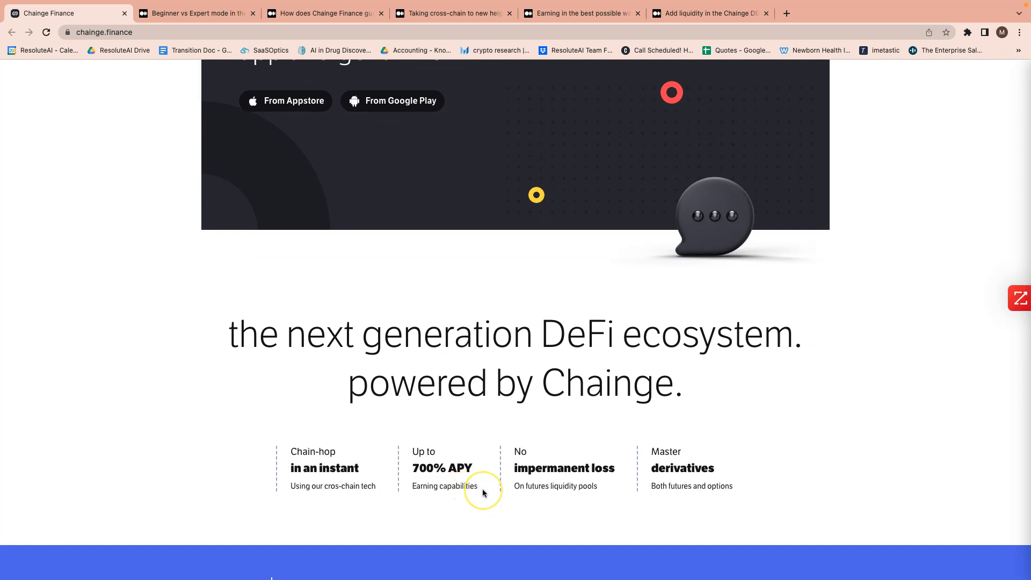
pyautogui.scroll(-3)
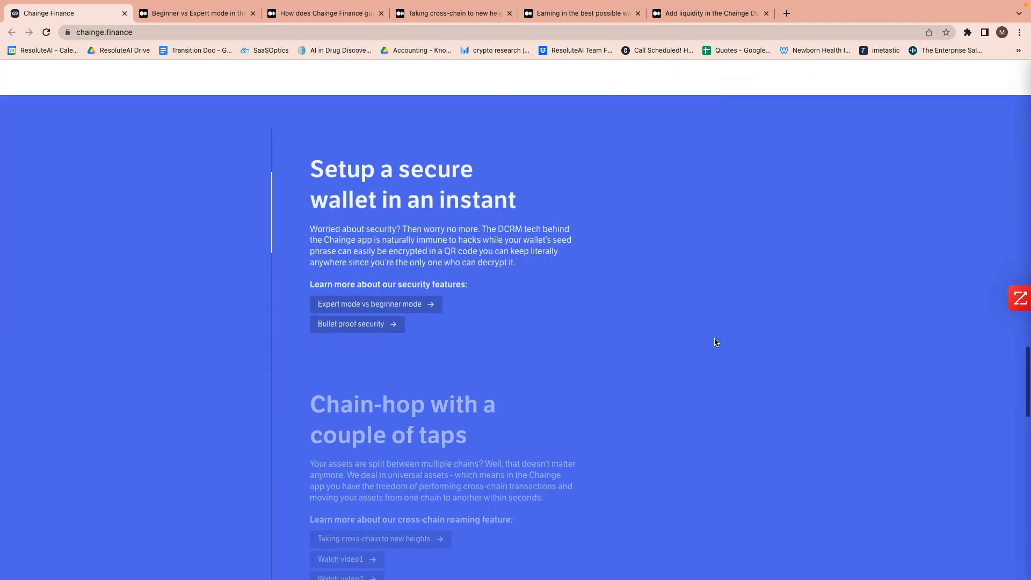
pyautogui.scroll(-3)
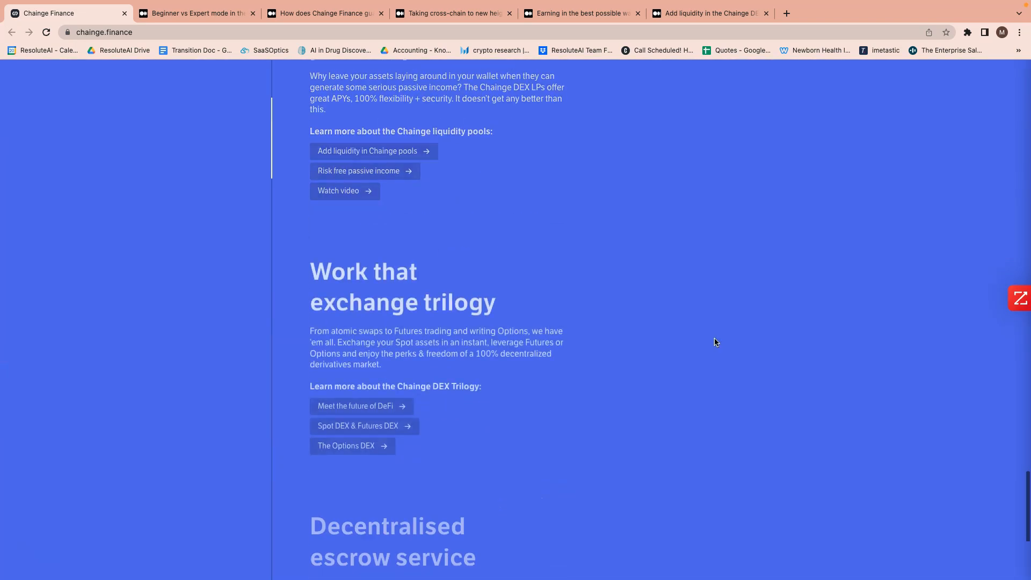
pyautogui.scroll(-3)
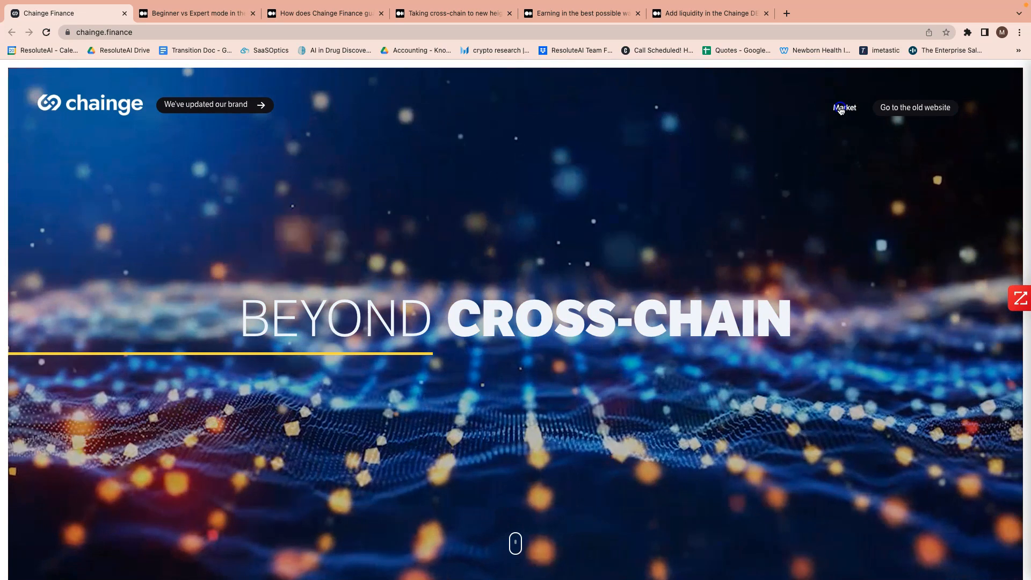
# Open Chainge's Markets page from the header and show the Trading Pairs list.
pyautogui.click(844, 108)
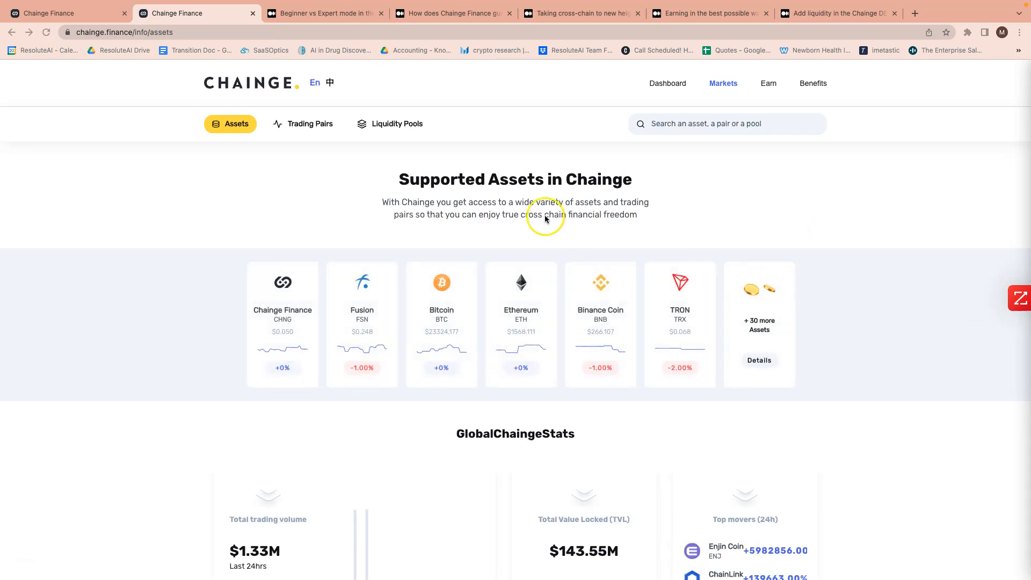
pyautogui.scroll(-3)
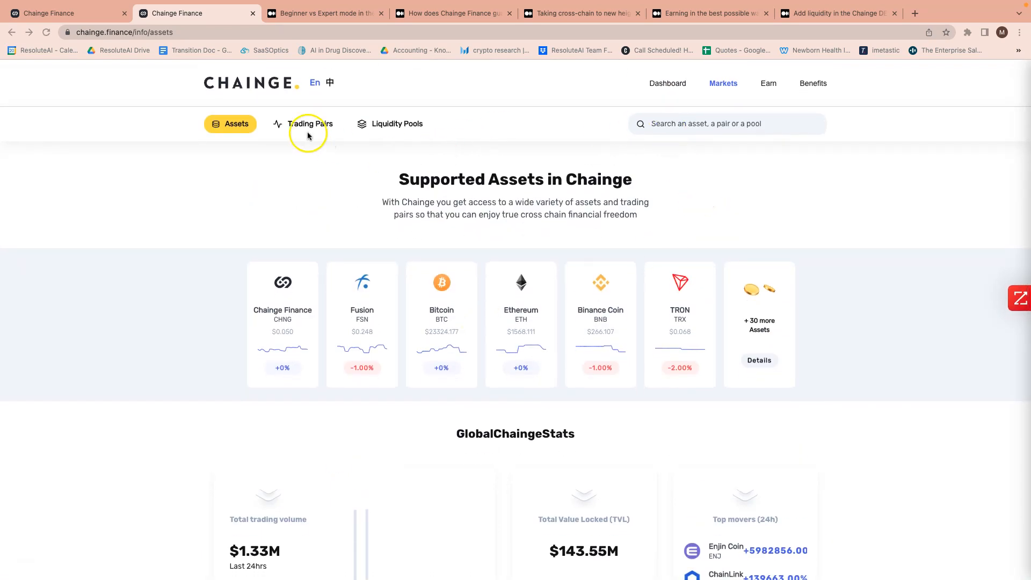
pyautogui.click(309, 124)
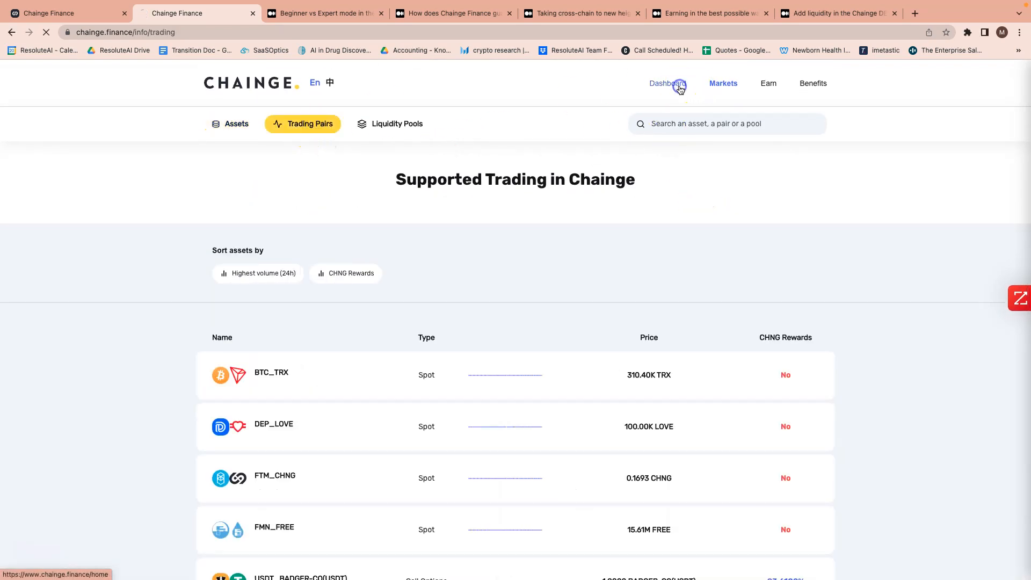
# Visit the Dashboard, return to Trading Pairs, and open the BTC_TRX pair page.
pyautogui.click(667, 84)
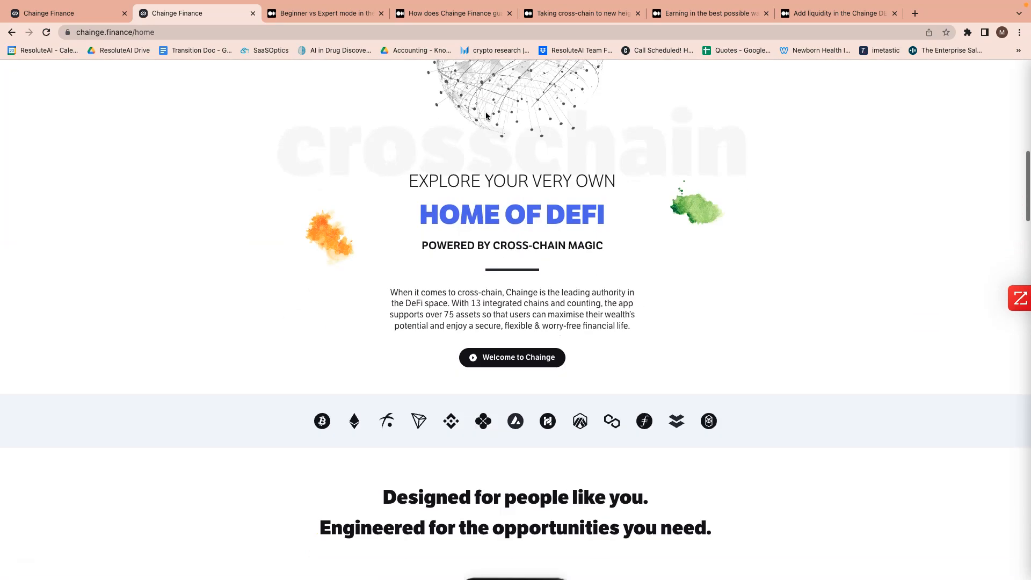
pyautogui.click(12, 32)
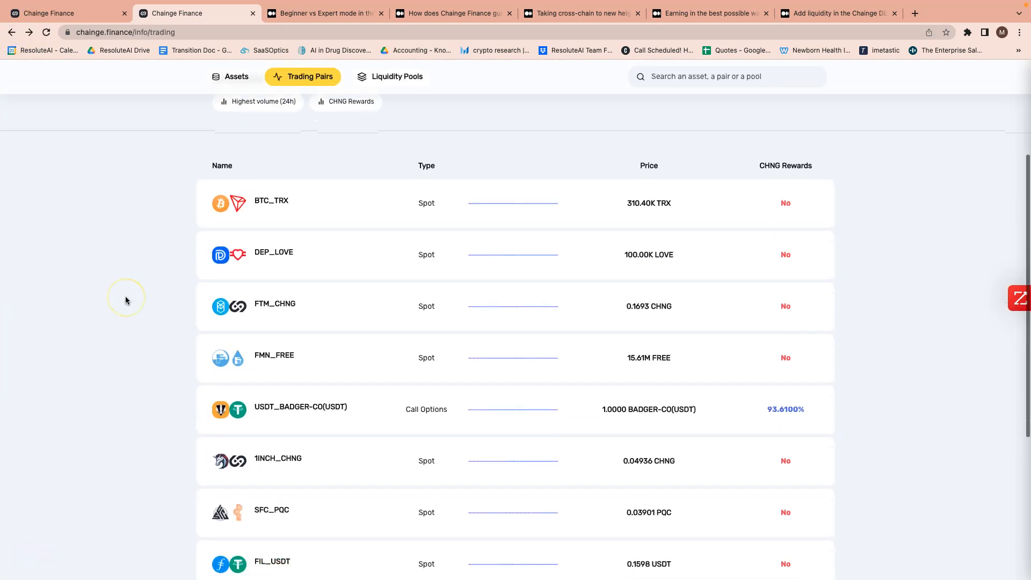
pyautogui.scroll(-3)
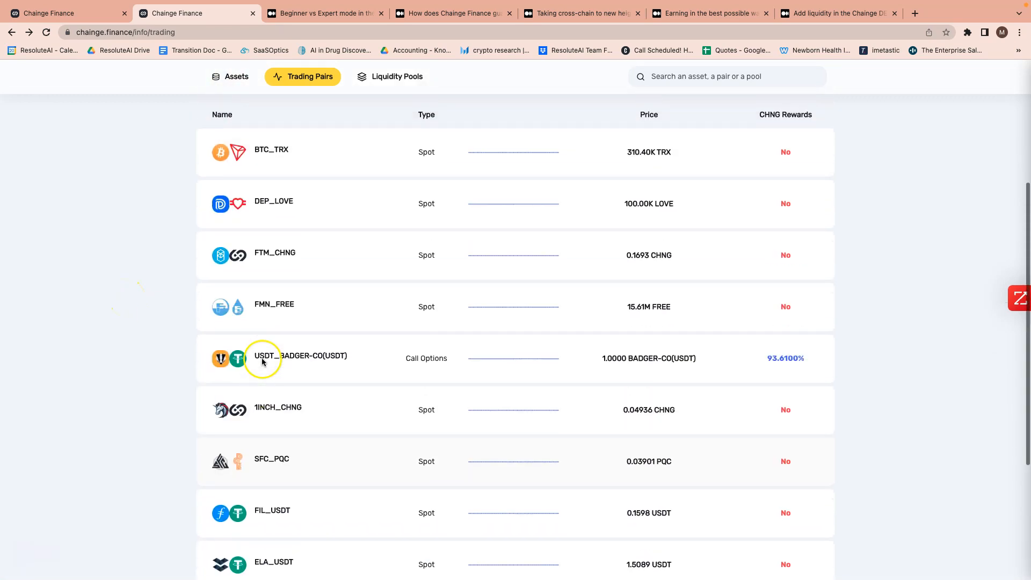
pyautogui.click(271, 149)
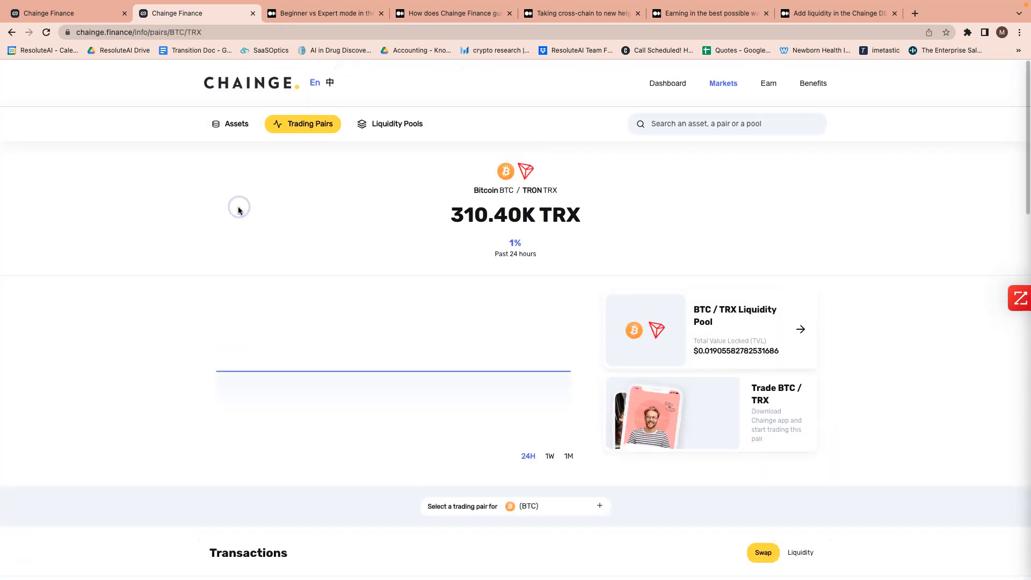
# Open the BTC pairing list (BabyDoge, SHIB, FMN, FREE, SFC) and scroll the page.
pyautogui.scroll(-3)
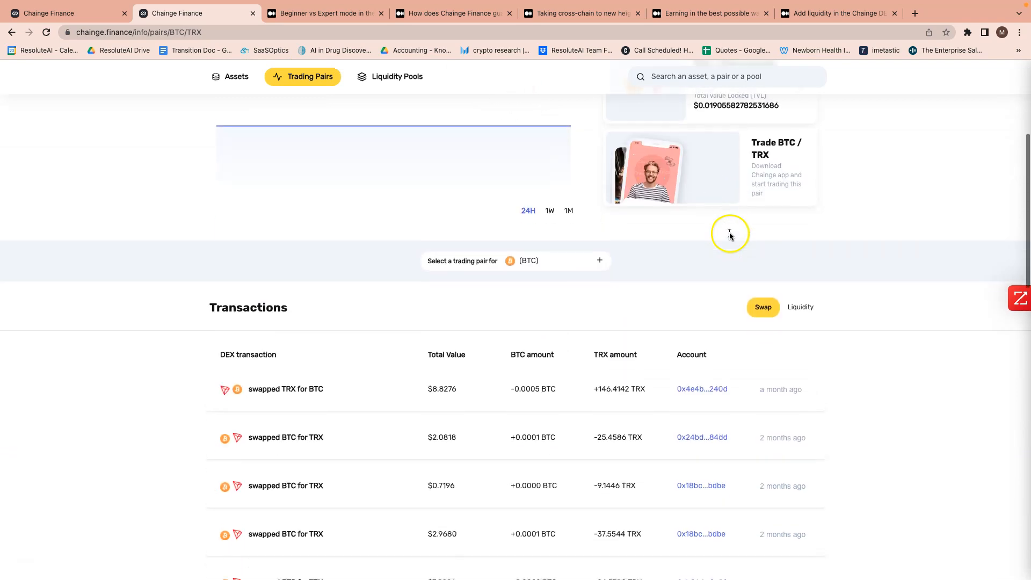
pyautogui.click(389, 76)
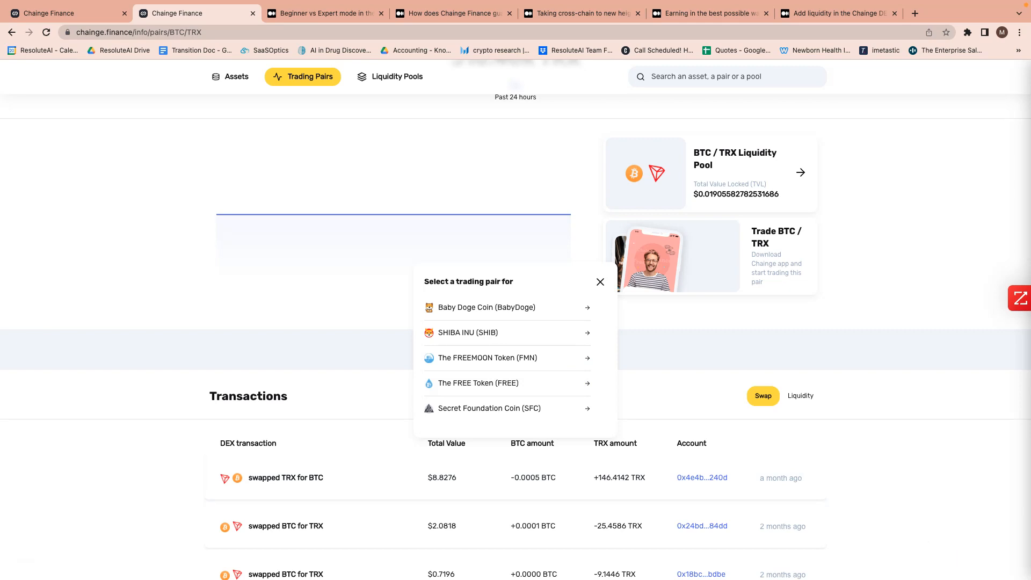
pyautogui.moveTo(392, 251)
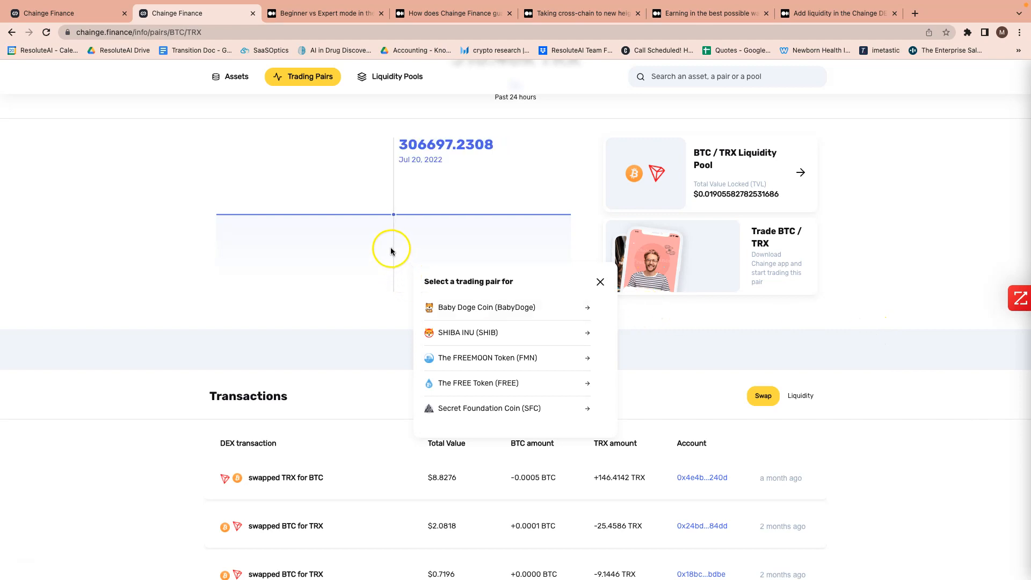
pyautogui.scroll(-3)
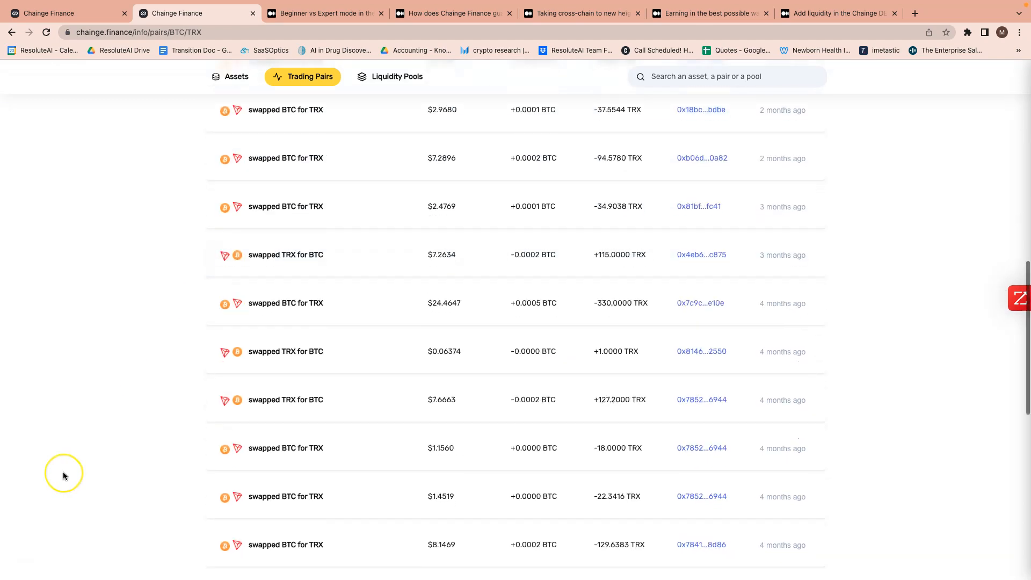
pyautogui.scroll(-3)
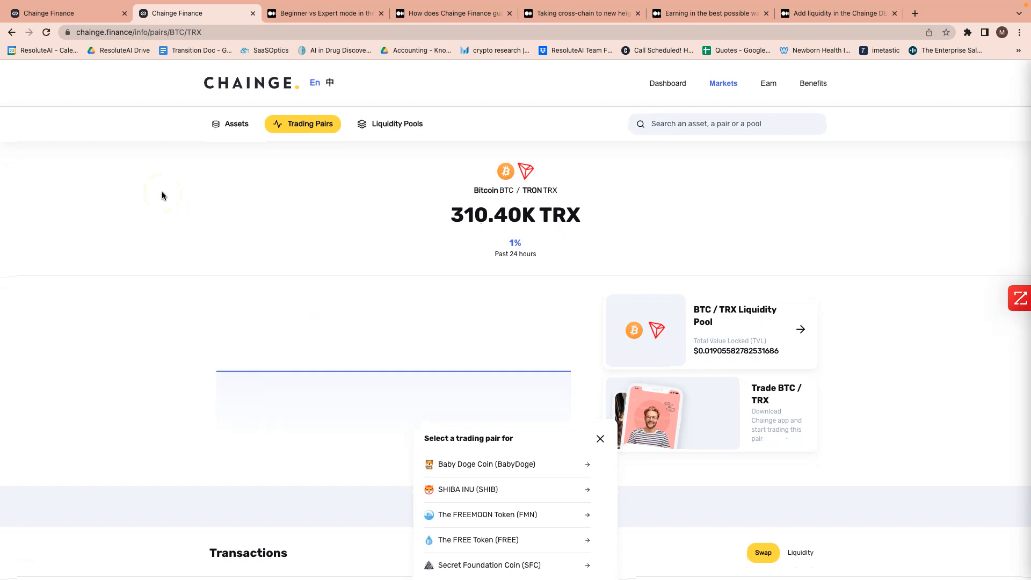
pyautogui.moveTo(196, 271)
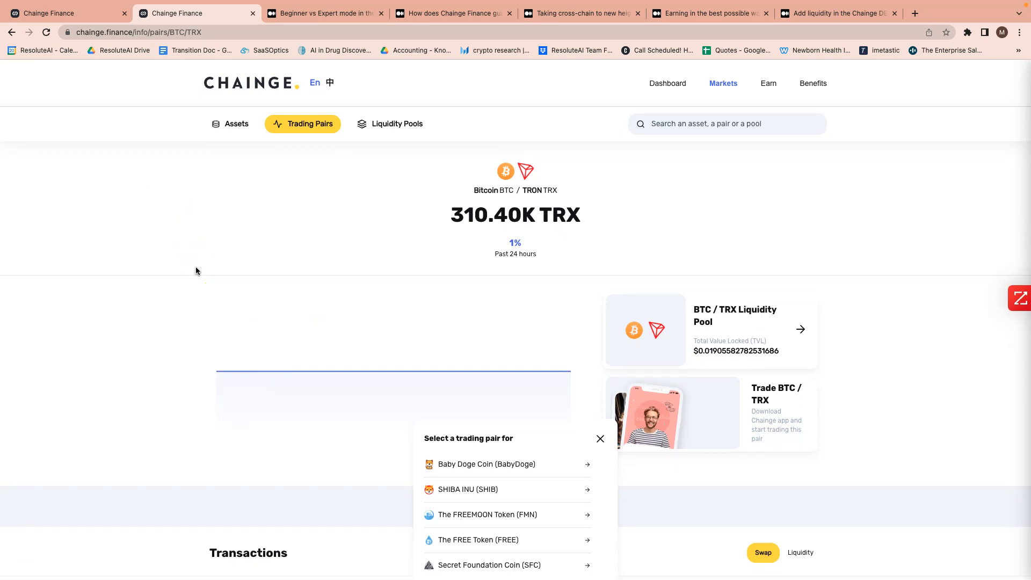
pyautogui.moveTo(319, 437)
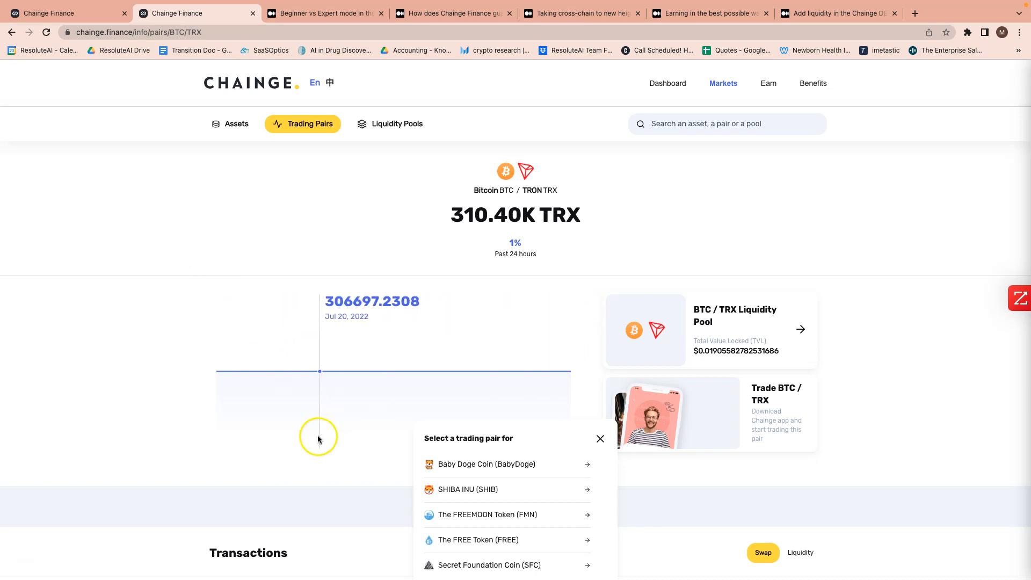